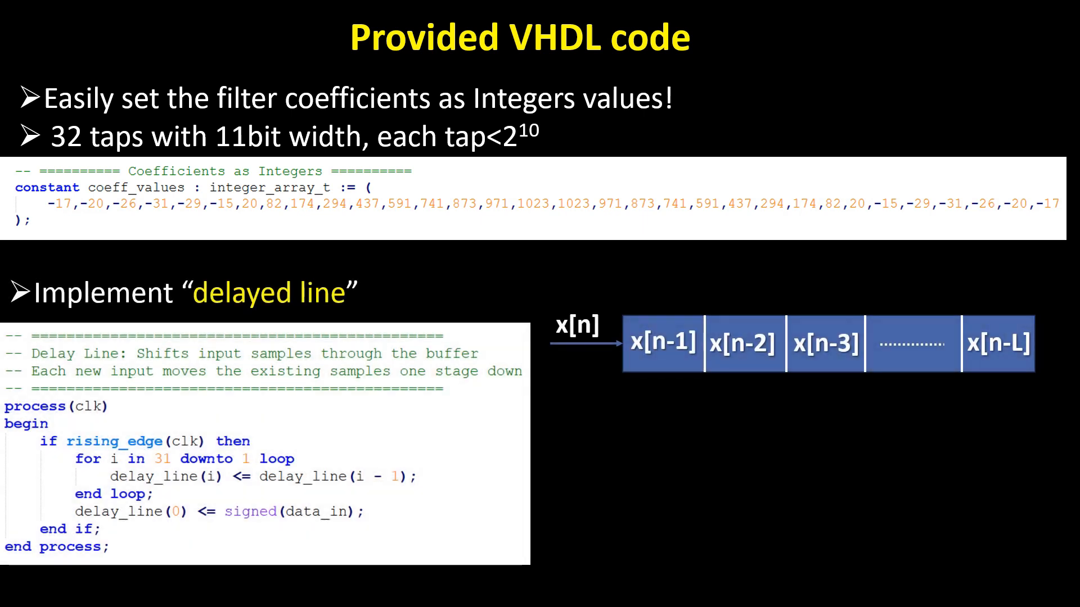
- Advance past the Provided VHDL code slide toward the MATLAB FIR filter script
key("Right")
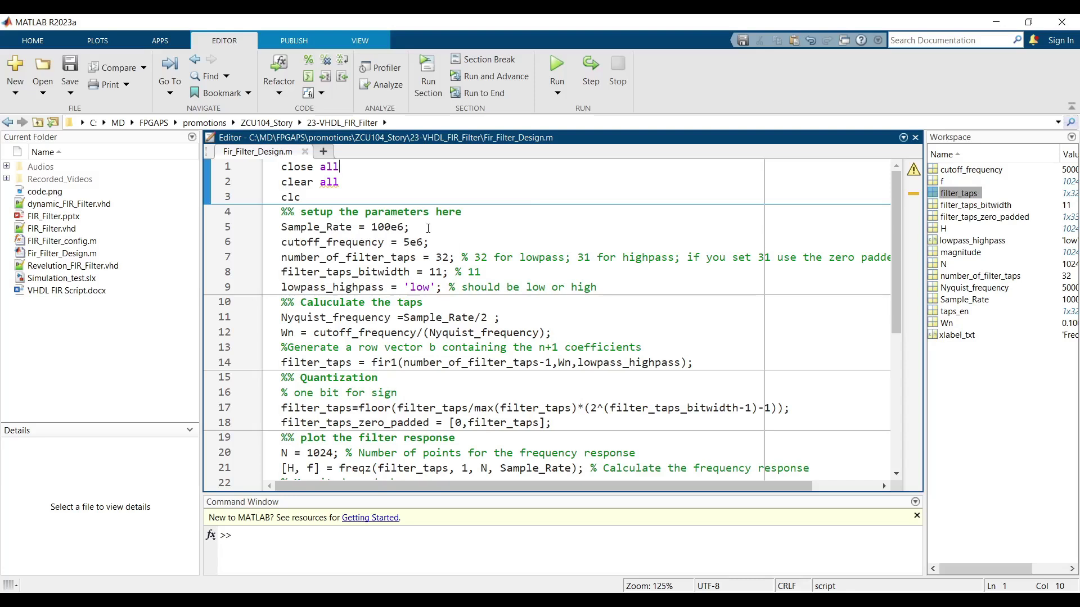
- Highlight the Sample_Rate parameter line, then open filter_taps in the Variables editor
triple_click(344, 226)
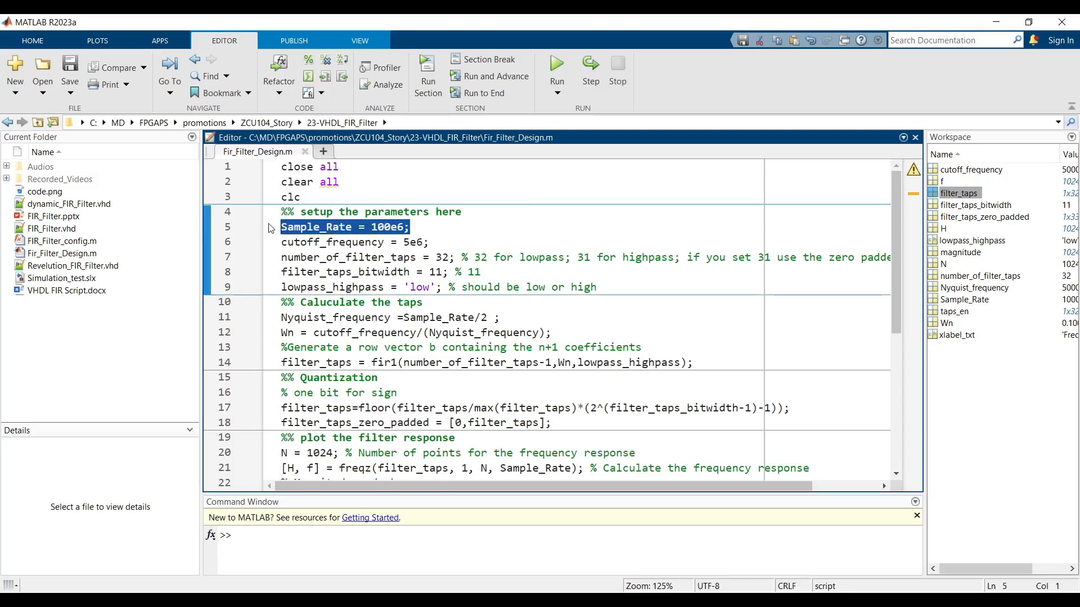
left_click(436, 227)
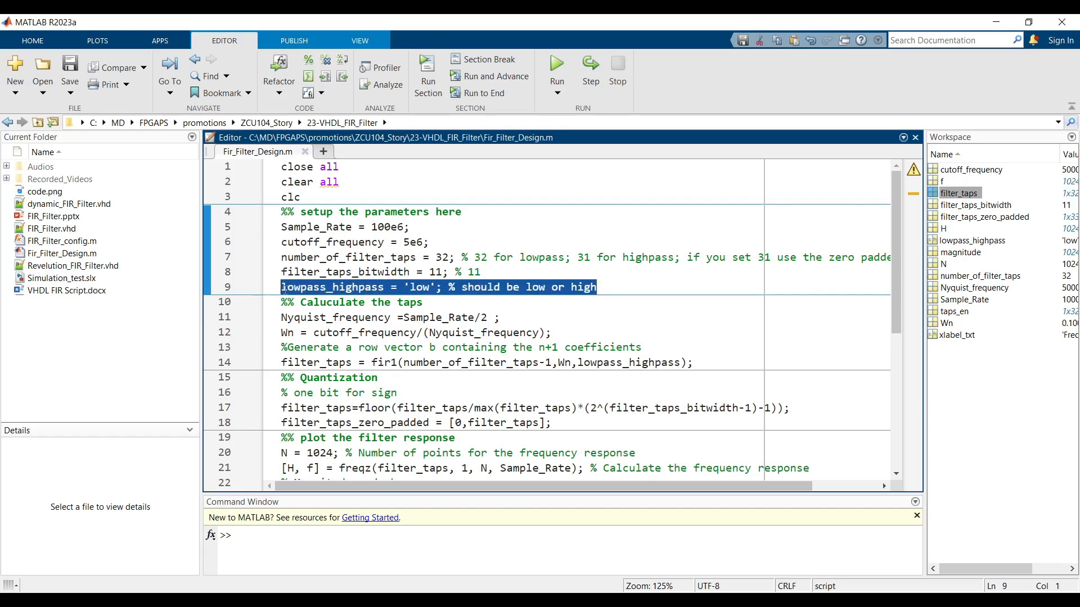
double_click(959, 193)
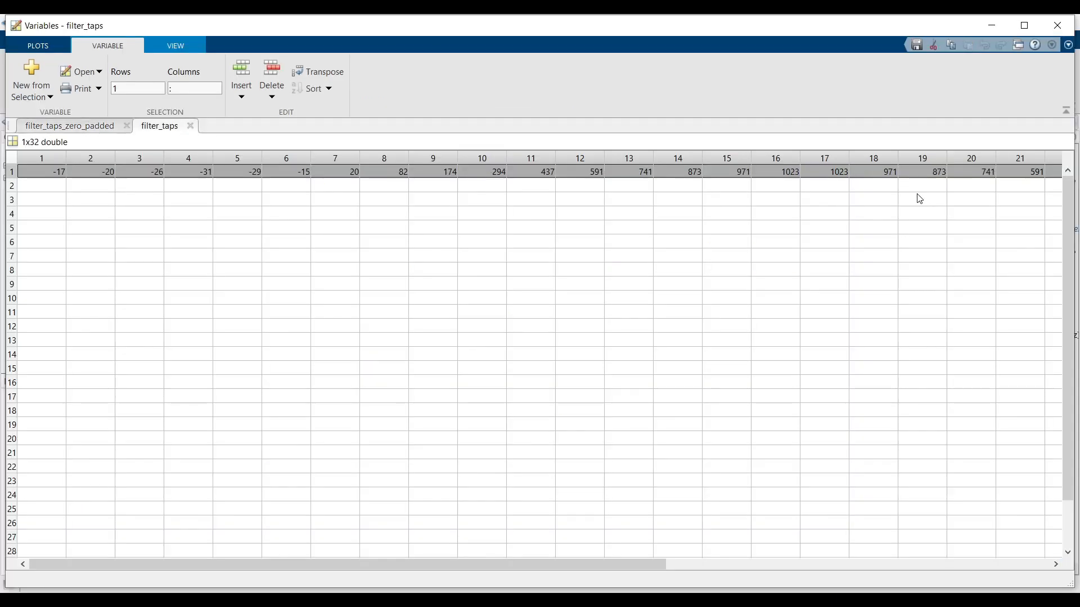
- Inspect an individual filter_taps coefficient value in the Variables editor
left_click(90, 170)
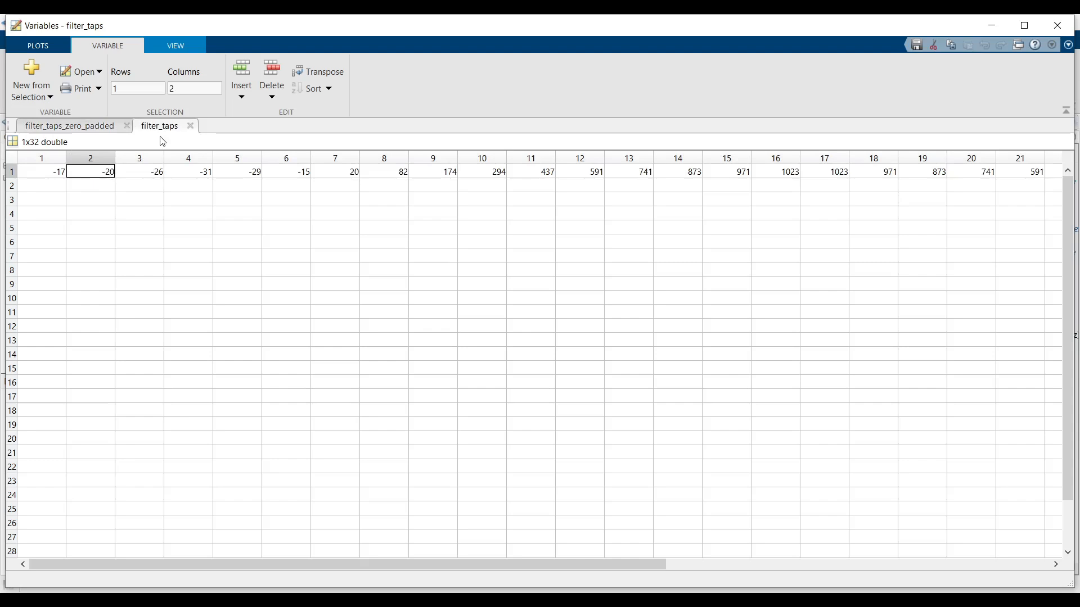
mouse_move(168, 137)
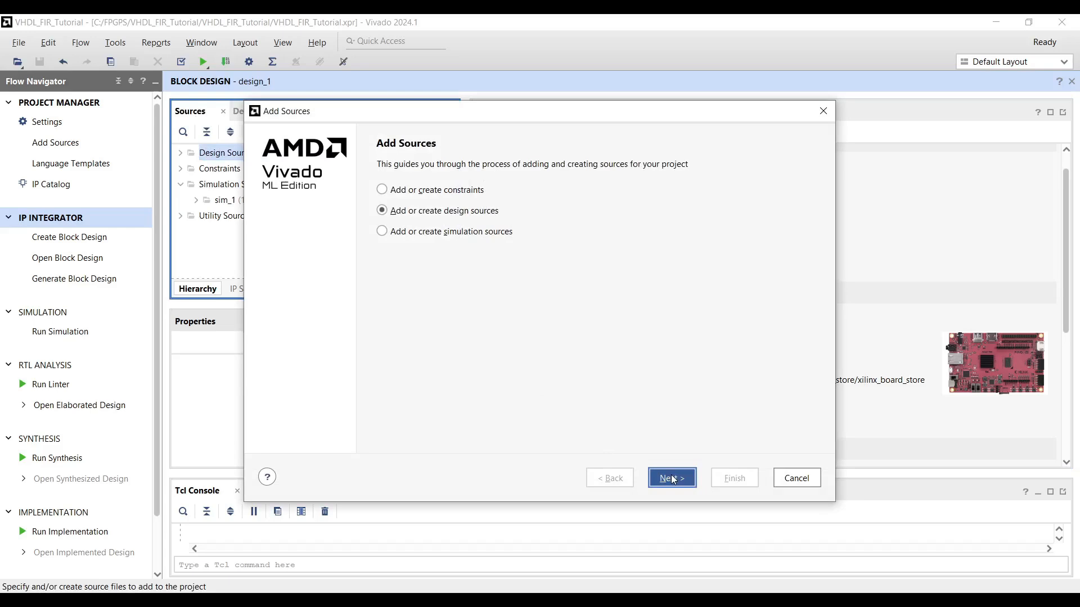
- Add cast.vhd and FIR_Filter.vhd to the project as design sources
left_click(671, 478)
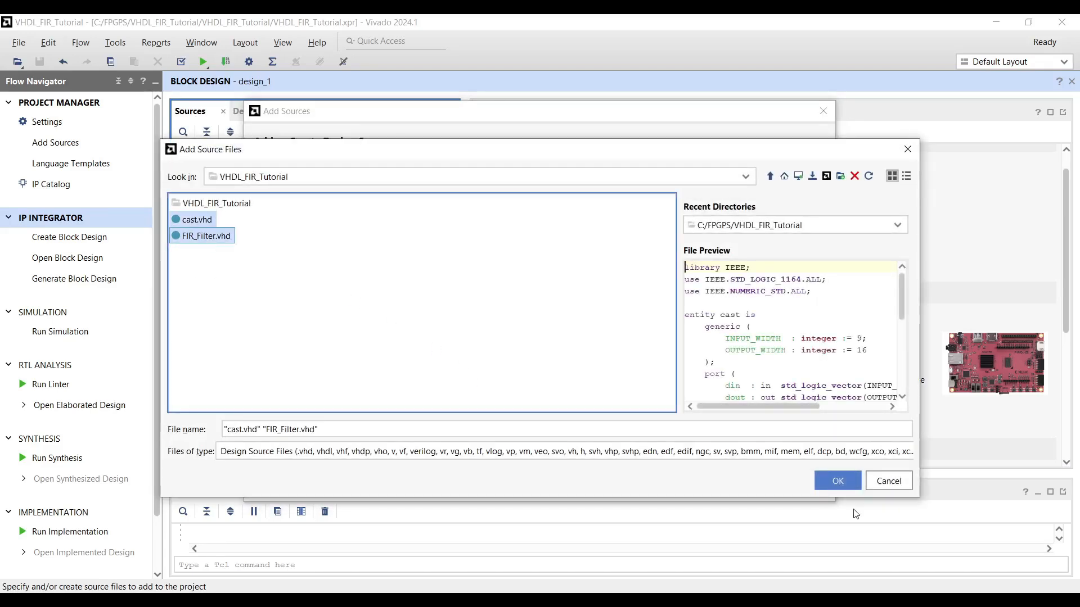
left_click(837, 480)
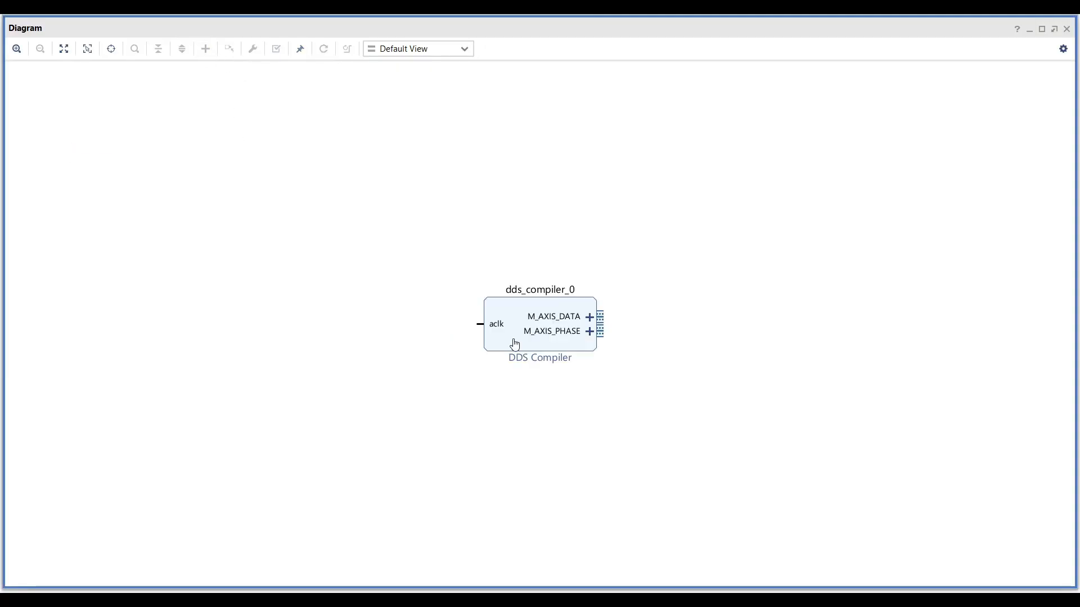
- Customize the DDS Compiler for sine-only output, no phase output, and 0.5 MHz frequency
double_click(523, 324)
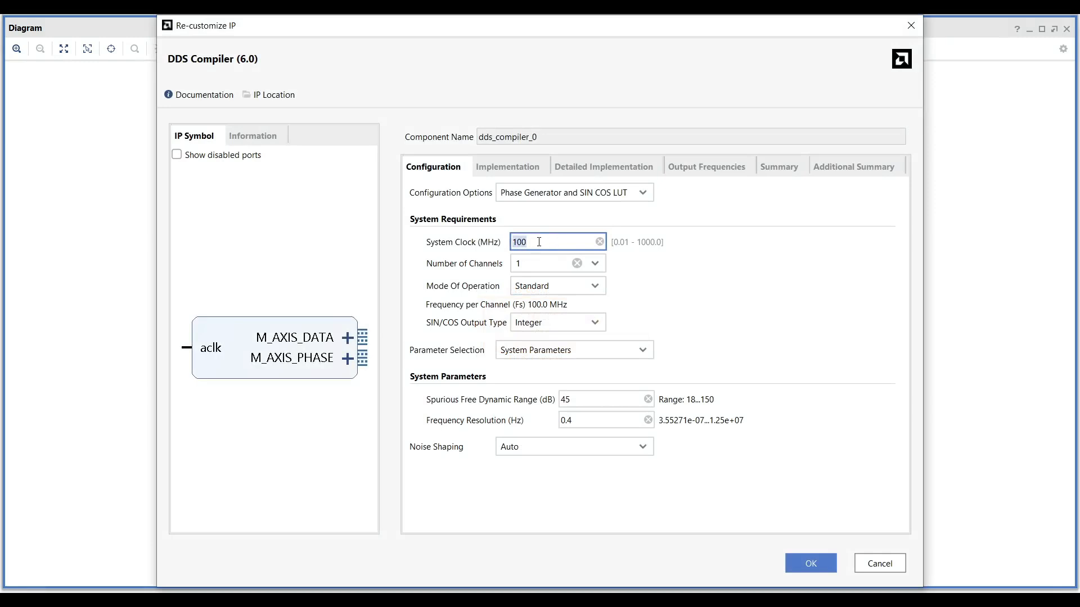
left_click(508, 167)
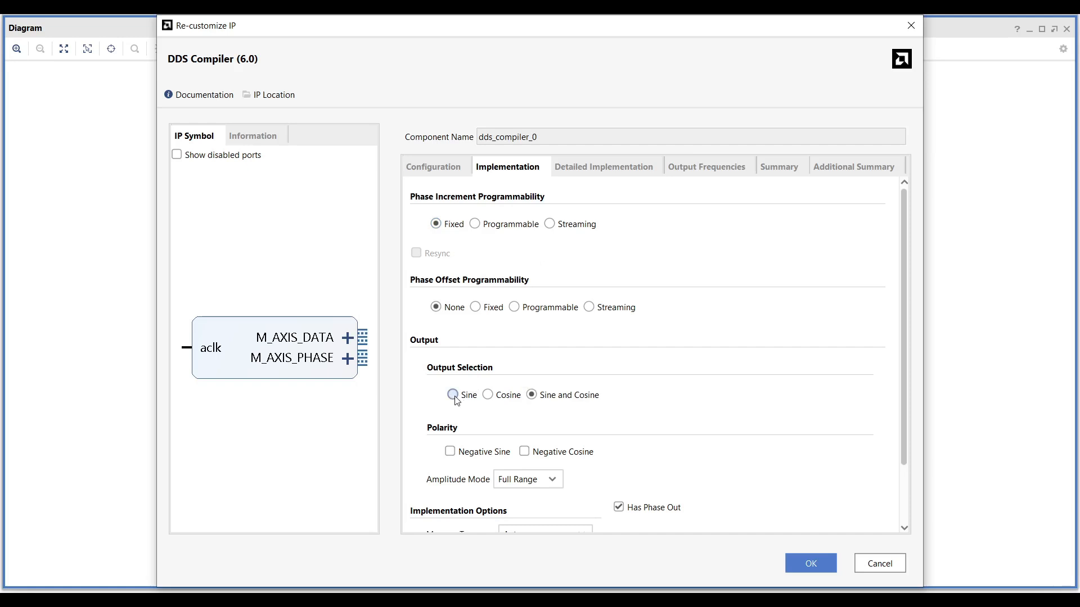
left_click(453, 395)
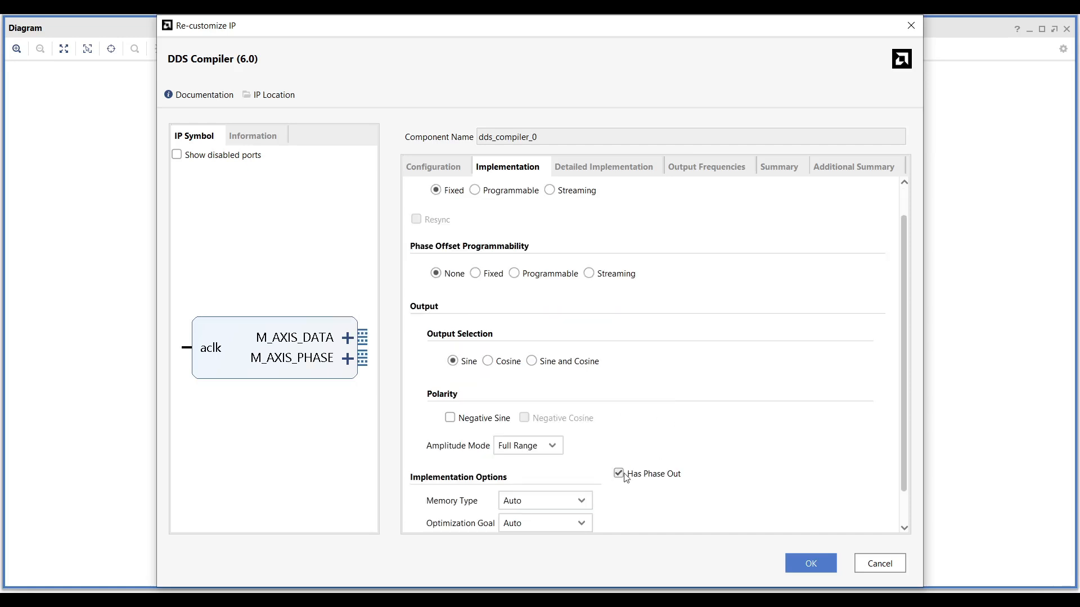
left_click(619, 473)
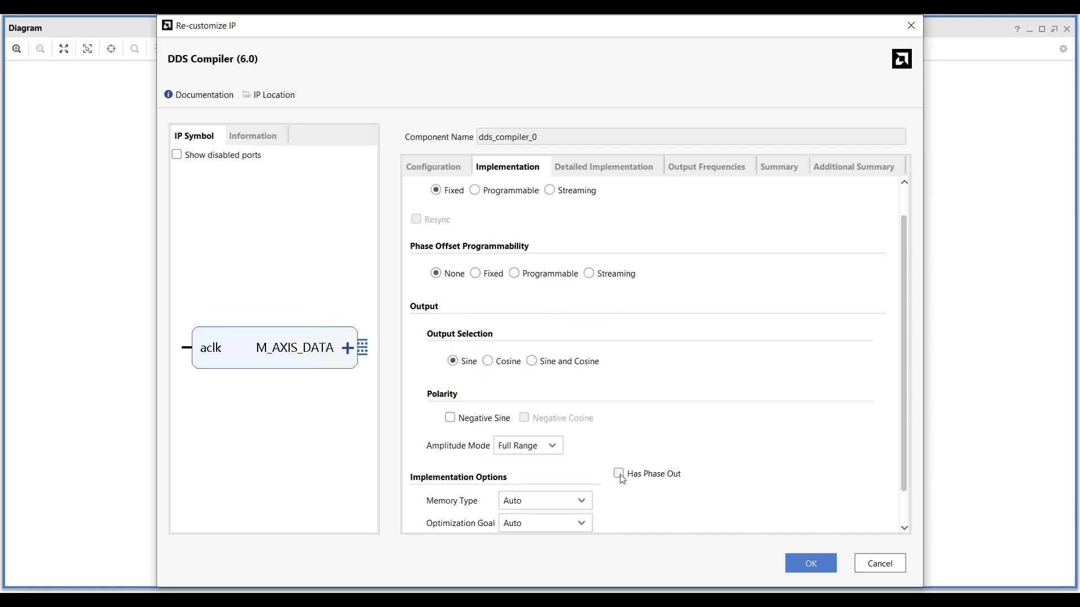
mouse_move(678, 180)
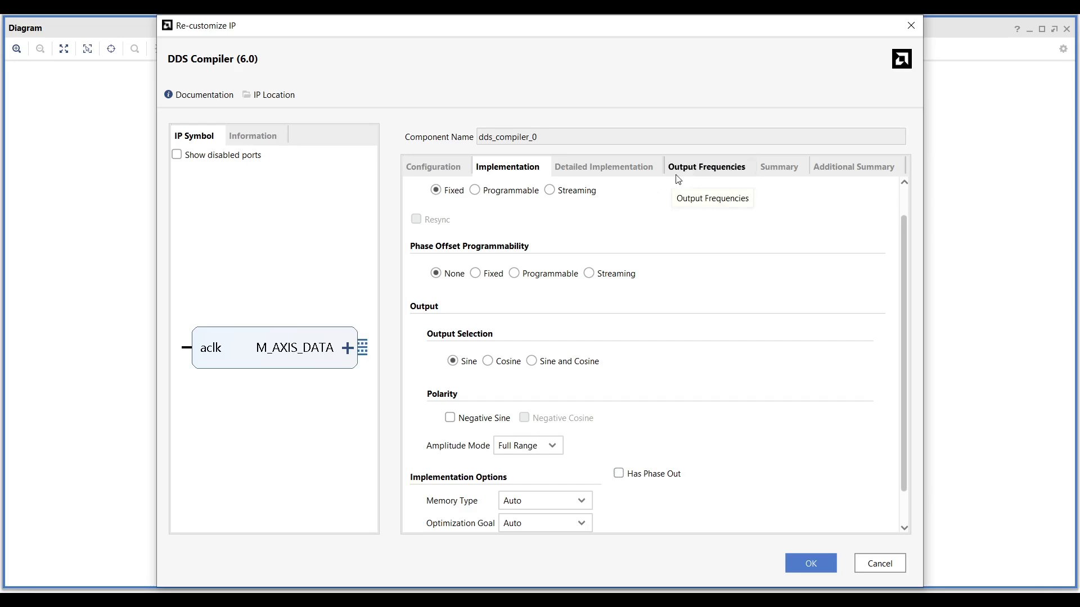
left_click(707, 167)
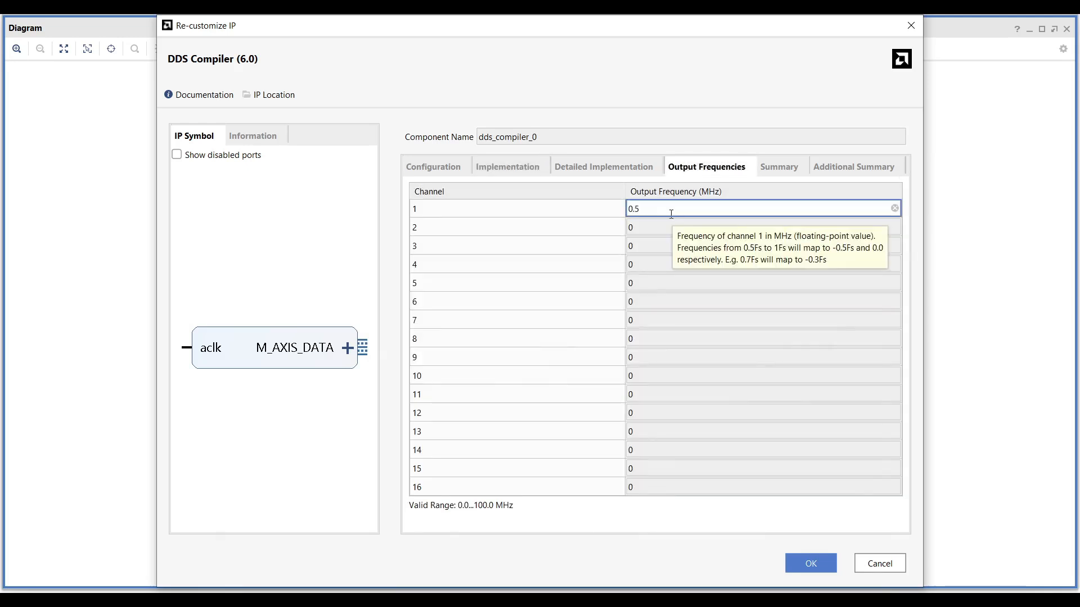
mouse_move(677, 446)
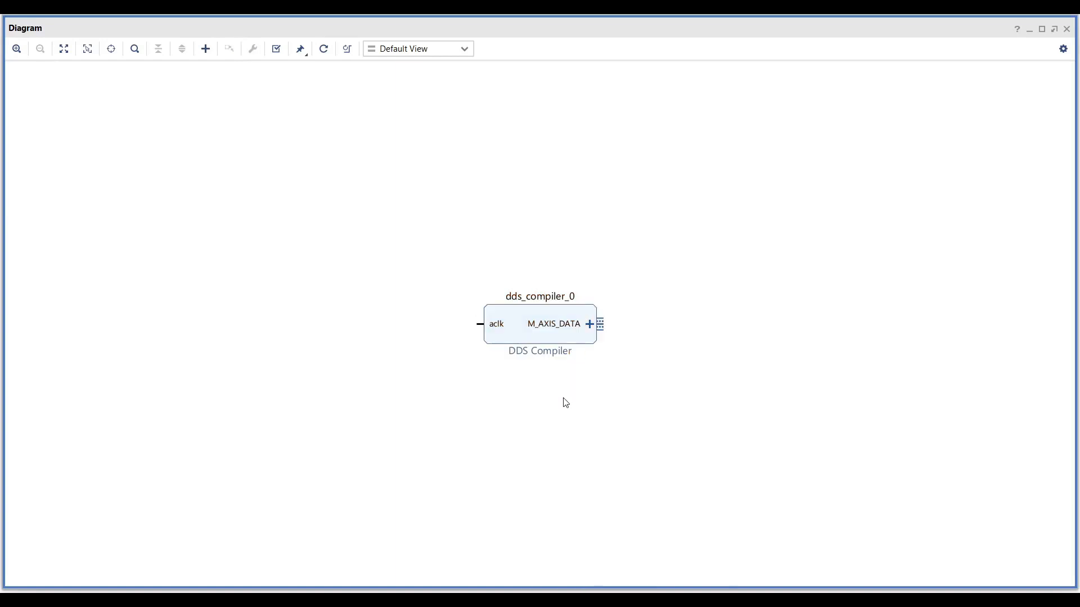
double_click(536, 324)
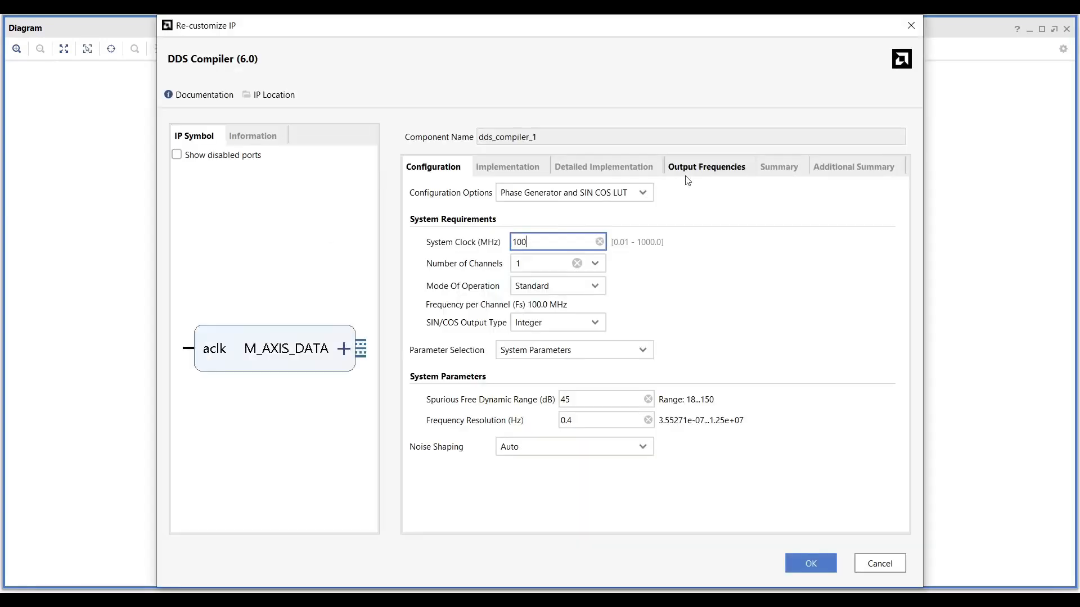
left_click(706, 167)
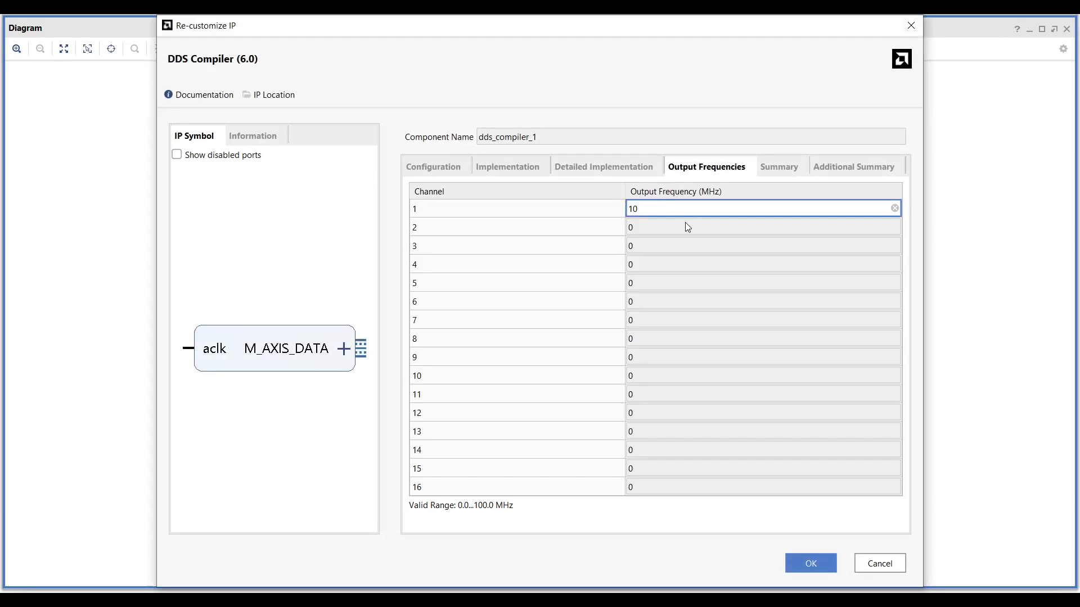
left_click(506, 166)
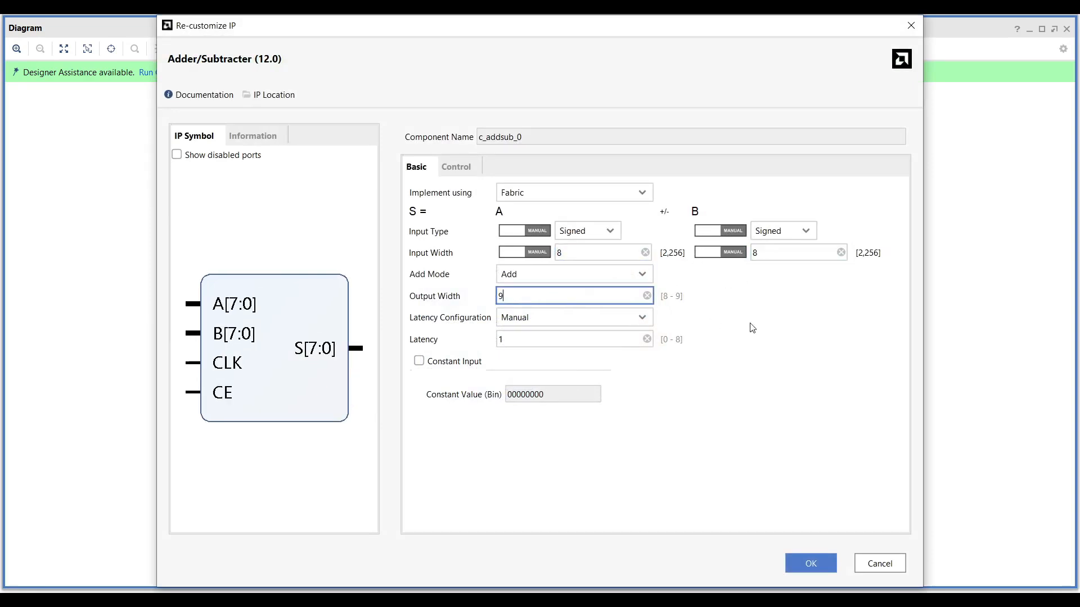
- Accept the 9-bit-output adder and wire the dds_10MHz data output to adder input B
left_click(810, 563)
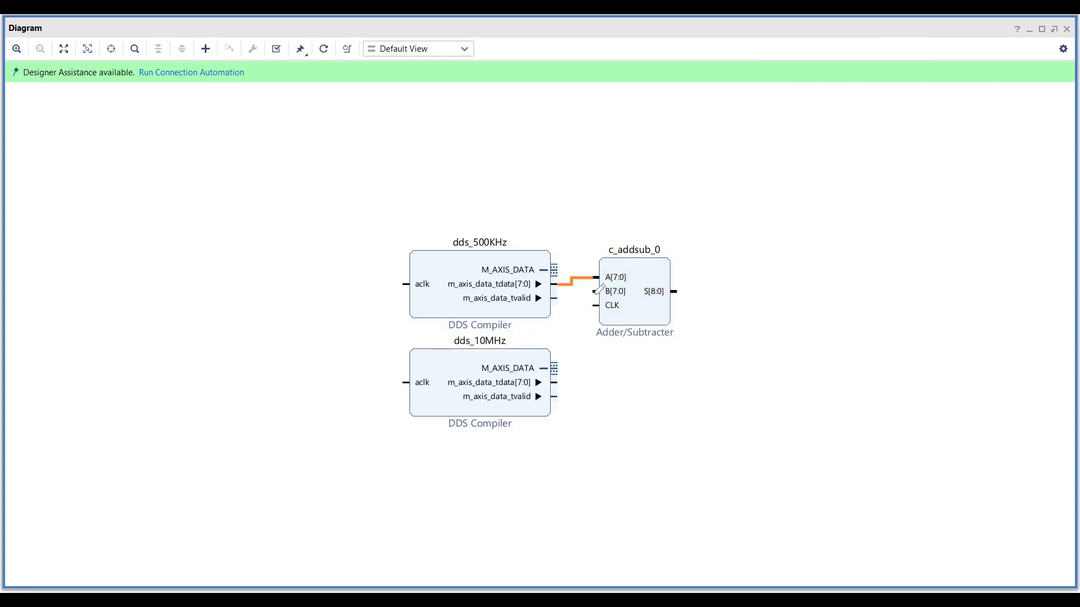
left_click_drag(551, 368, 596, 290)
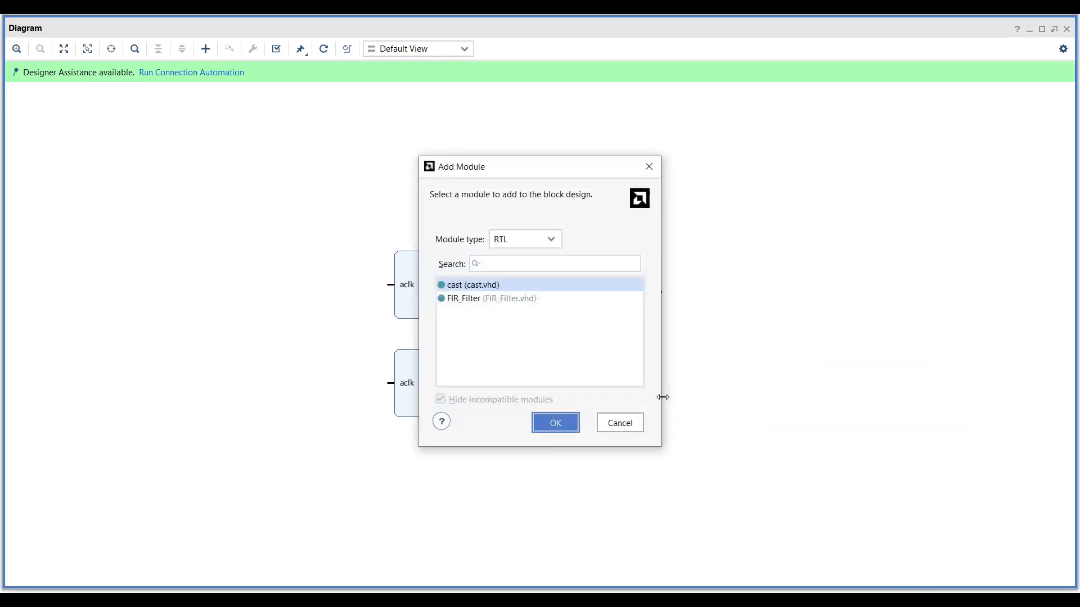
- Add the FIR_Filter RTL module to the diagram, then add another RTL module
left_click(490, 298)
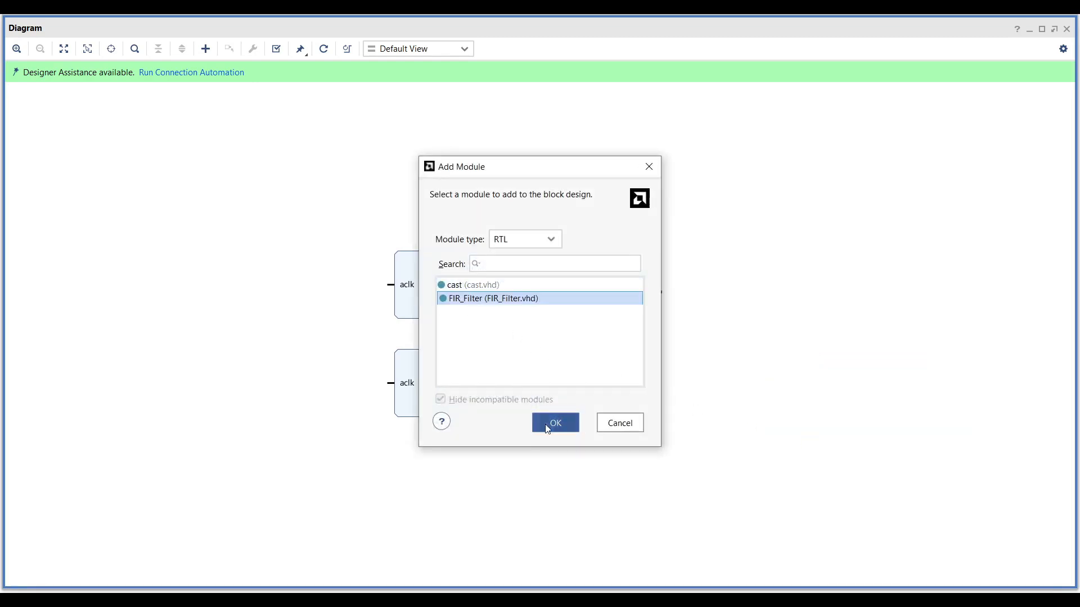
left_click(555, 423)
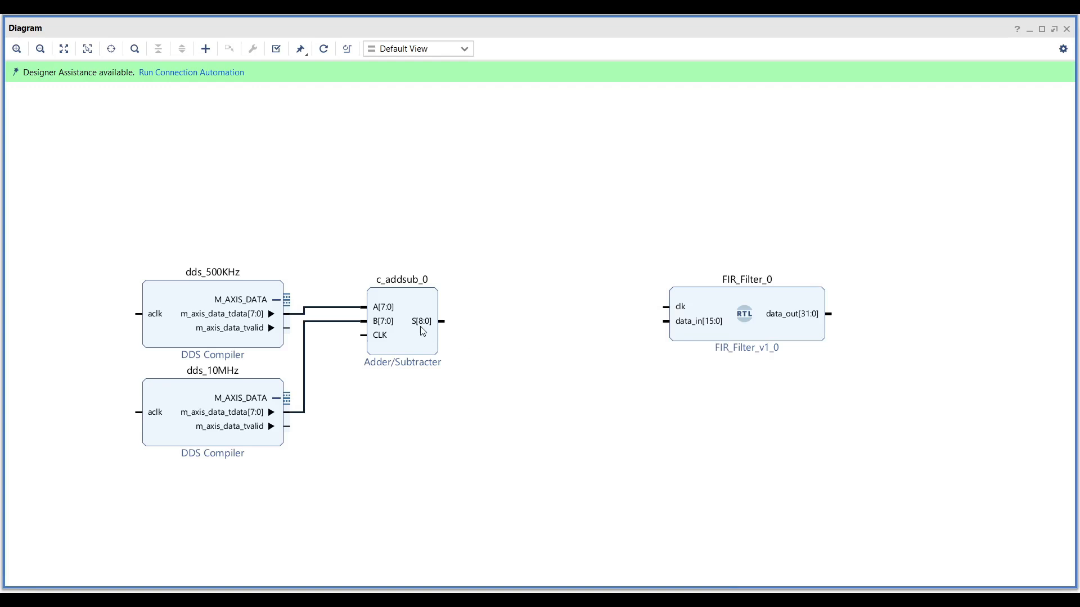
mouse_move(719, 326)
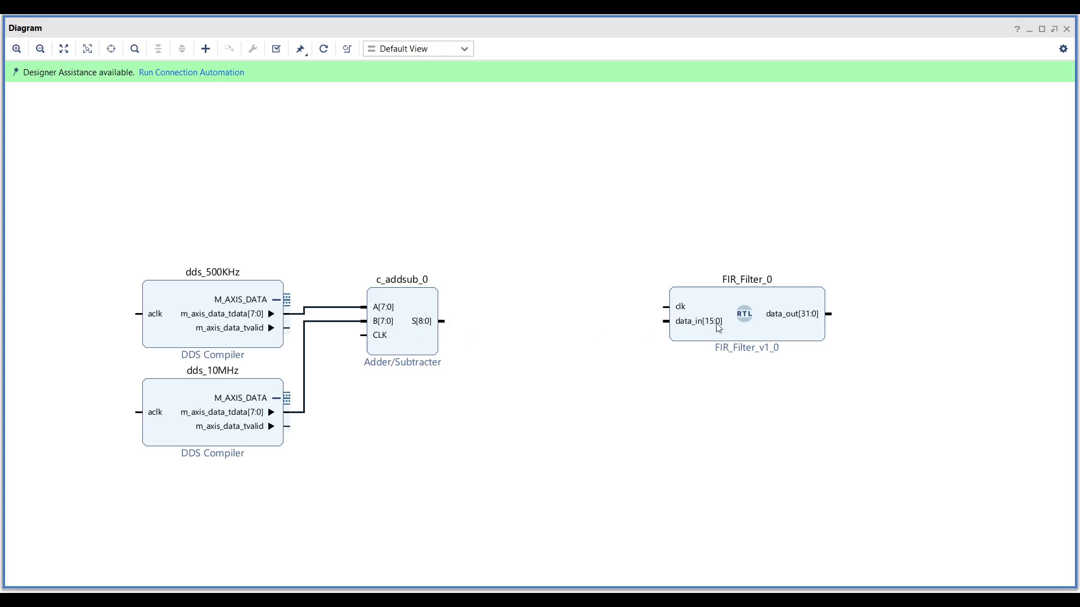
mouse_move(533, 335)
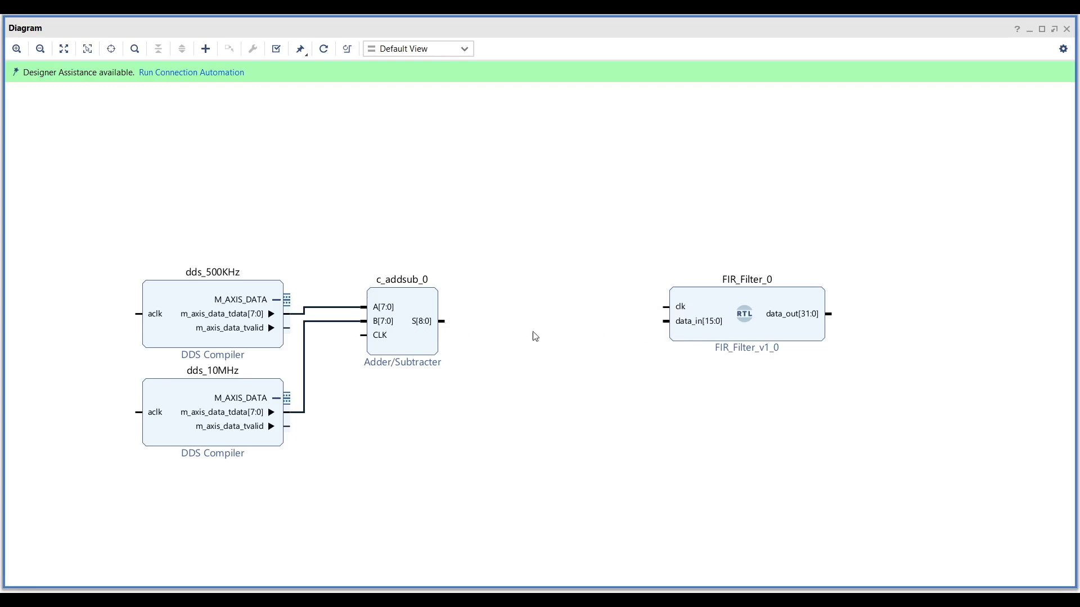
mouse_move(431, 332)
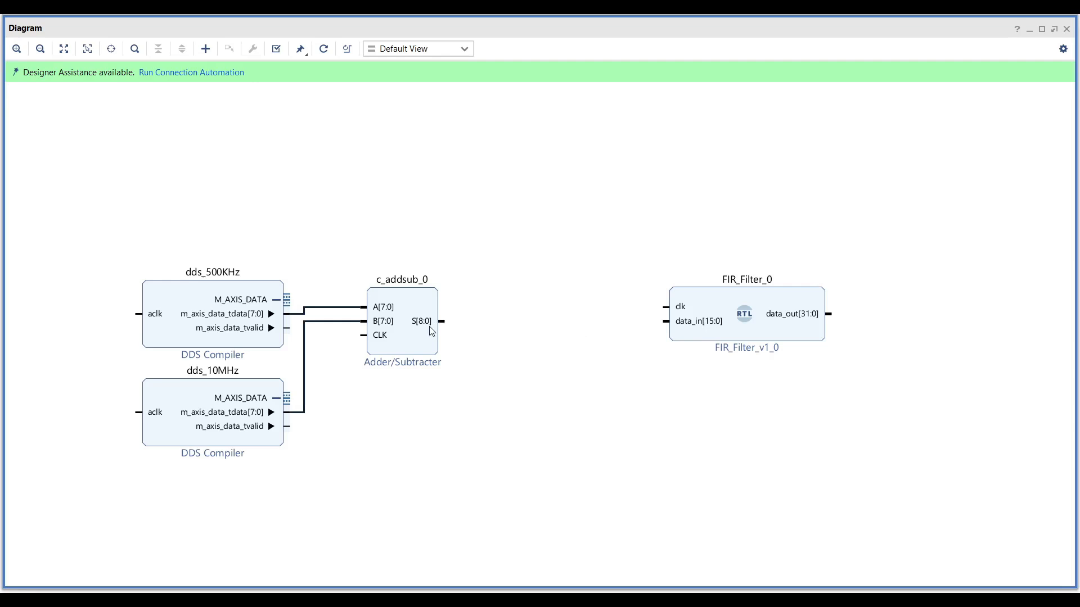
mouse_move(559, 252)
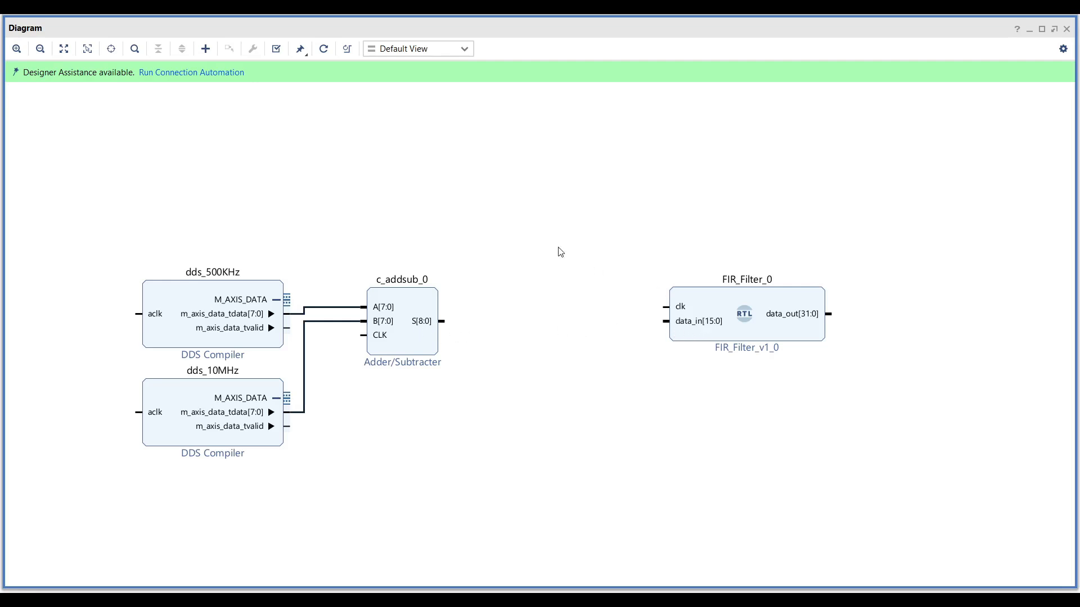
right_click(560, 252)
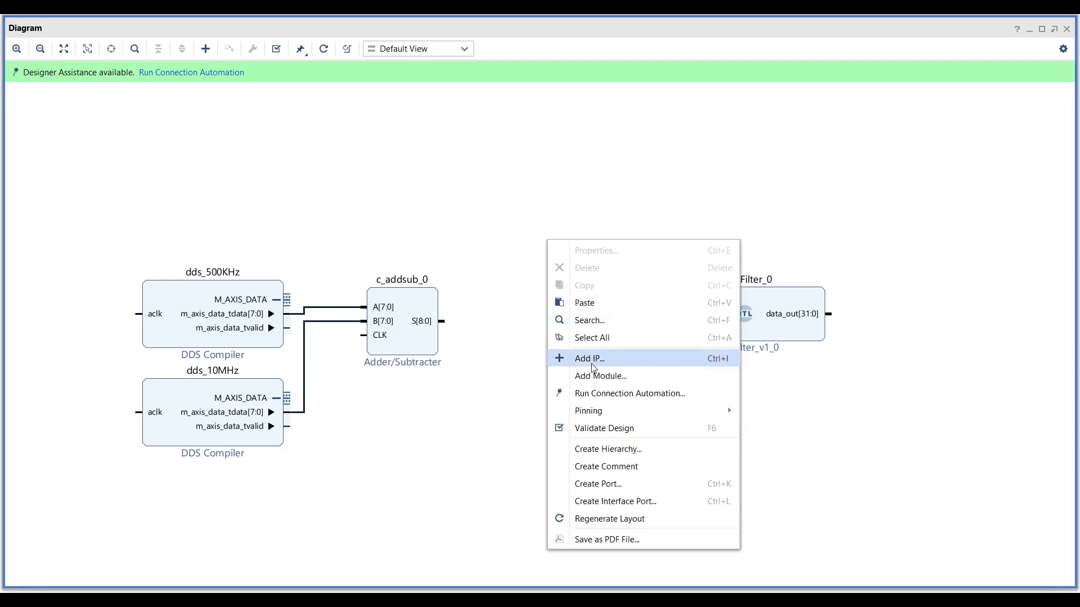
mouse_move(601, 381)
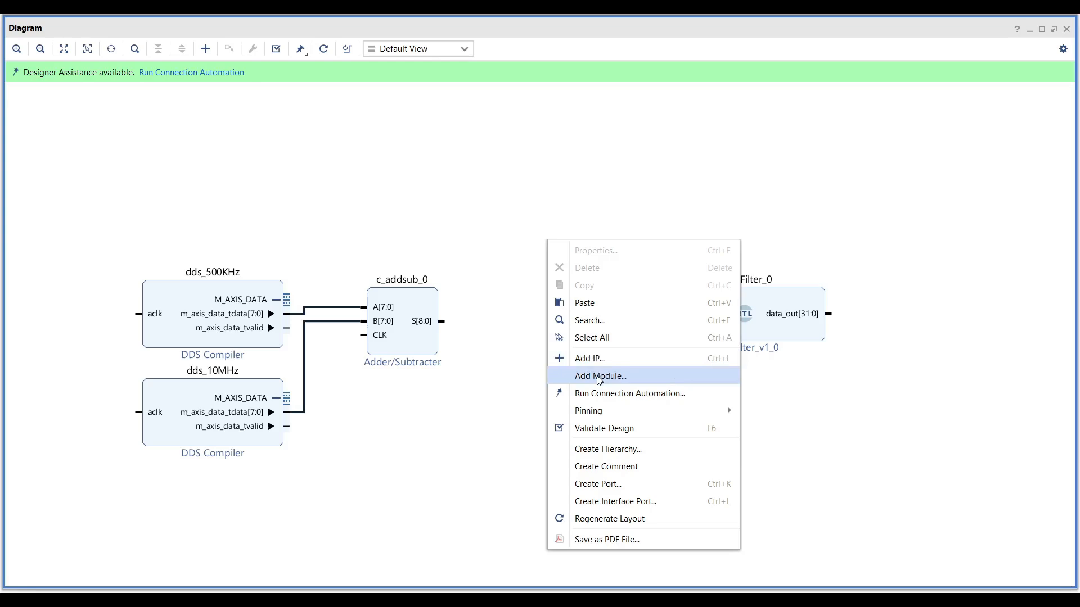
left_click(552, 429)
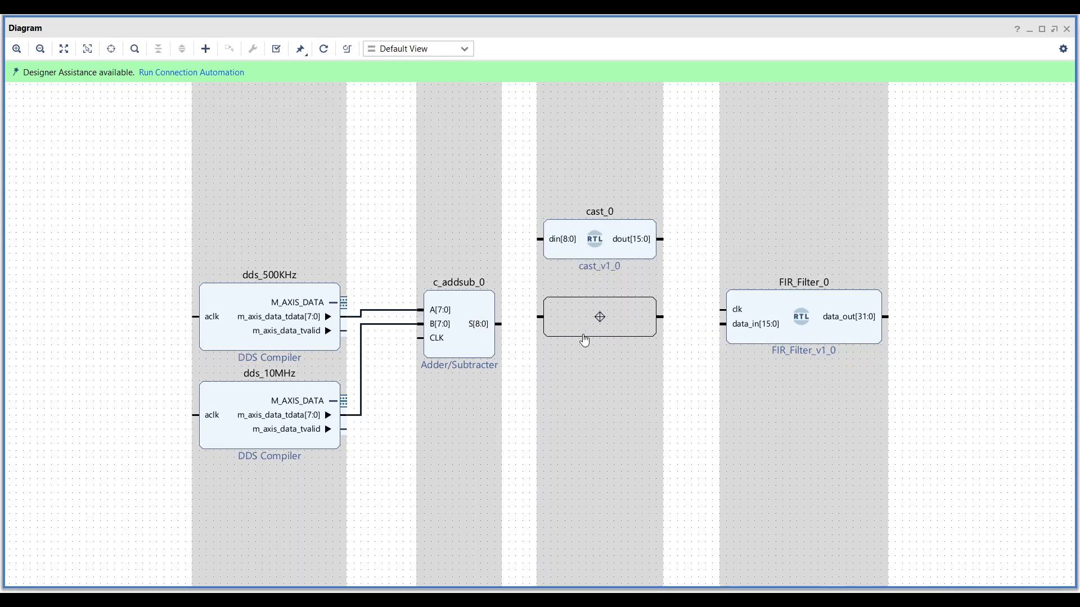
- Set cast_0 to a 9-bit input width and 16-bit output width
double_click(599, 239)
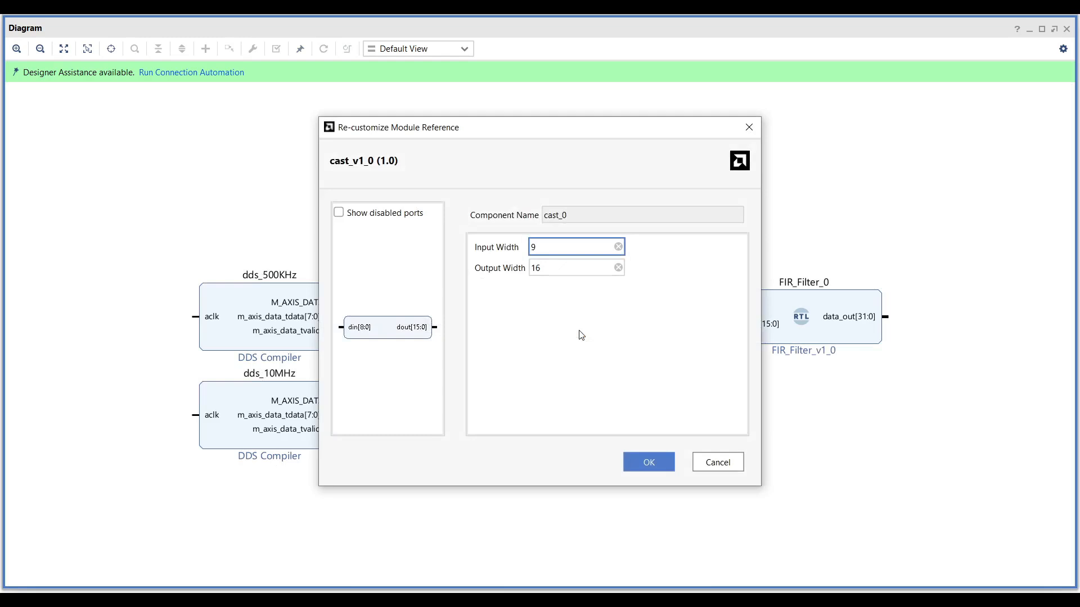
left_click(563, 268)
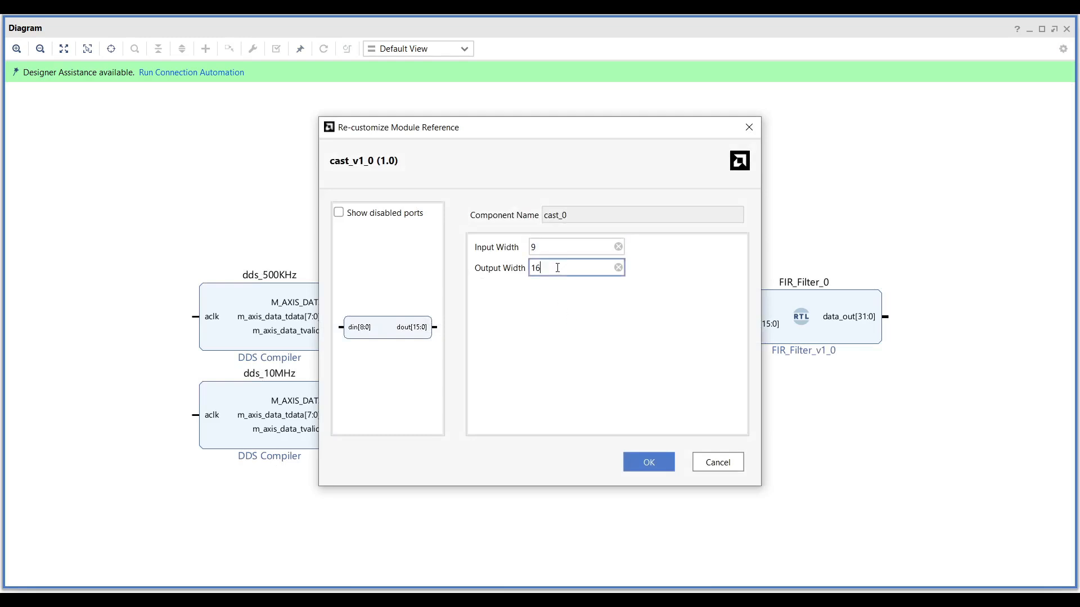
left_click(572, 247)
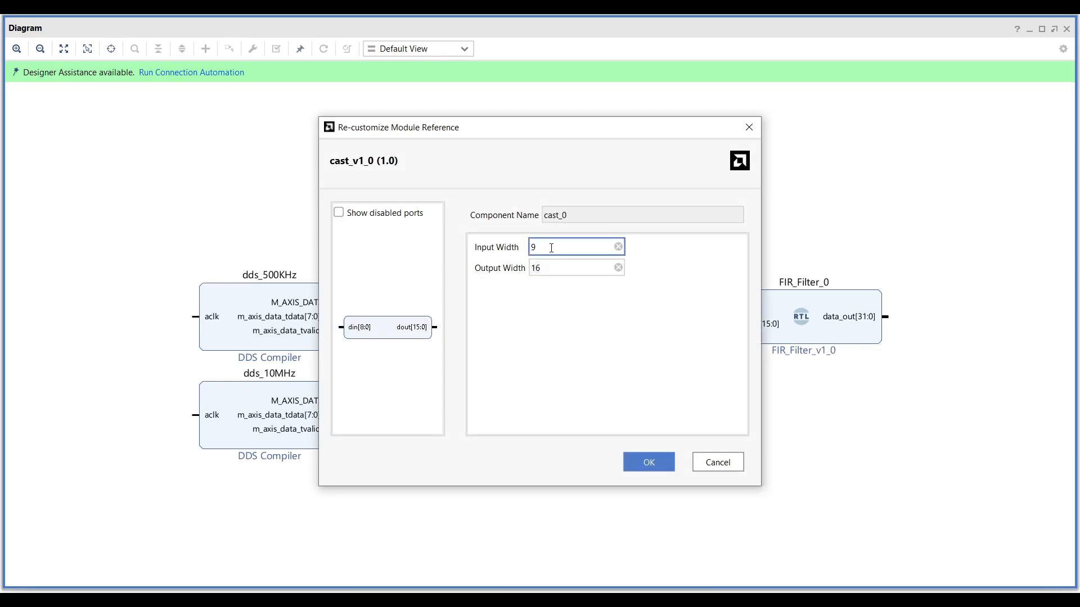
left_click(569, 267)
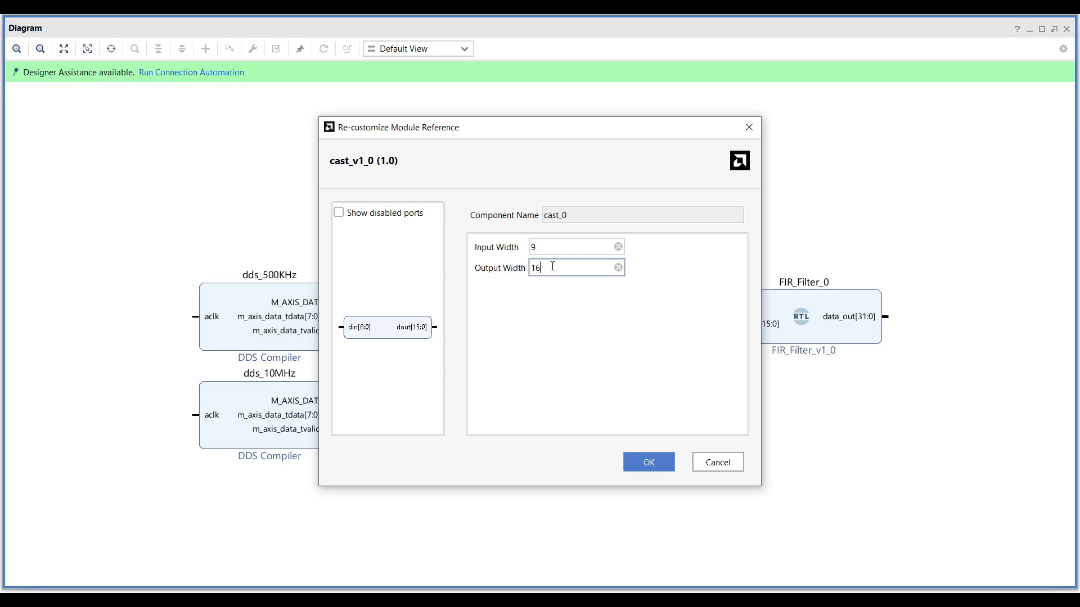
left_click(649, 462)
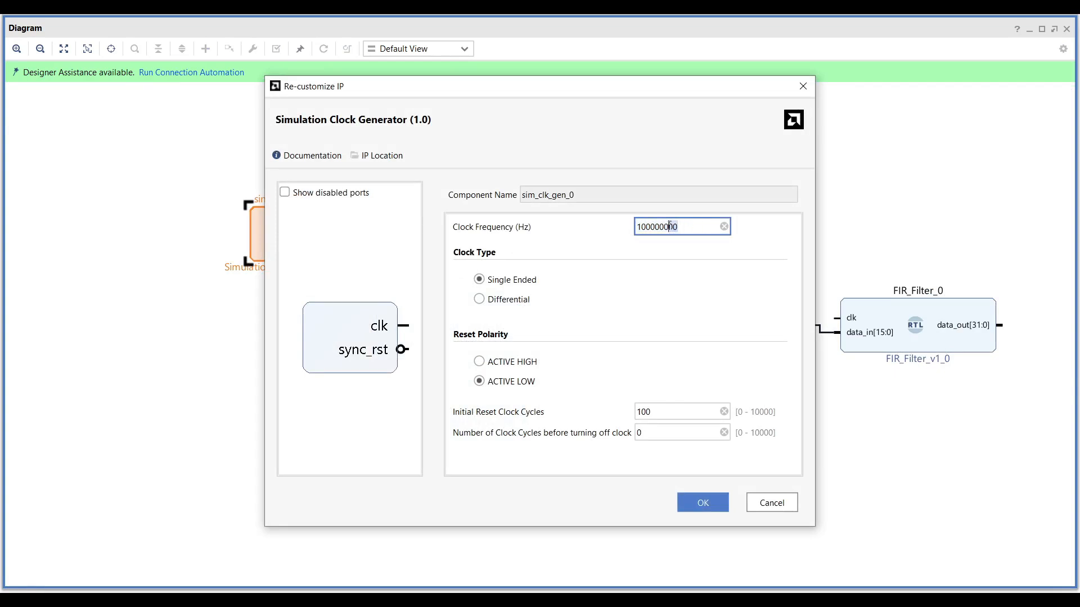
- Confirm the Simulation Clock Generator with a 100000000 Hz clock frequency
left_click(702, 502)
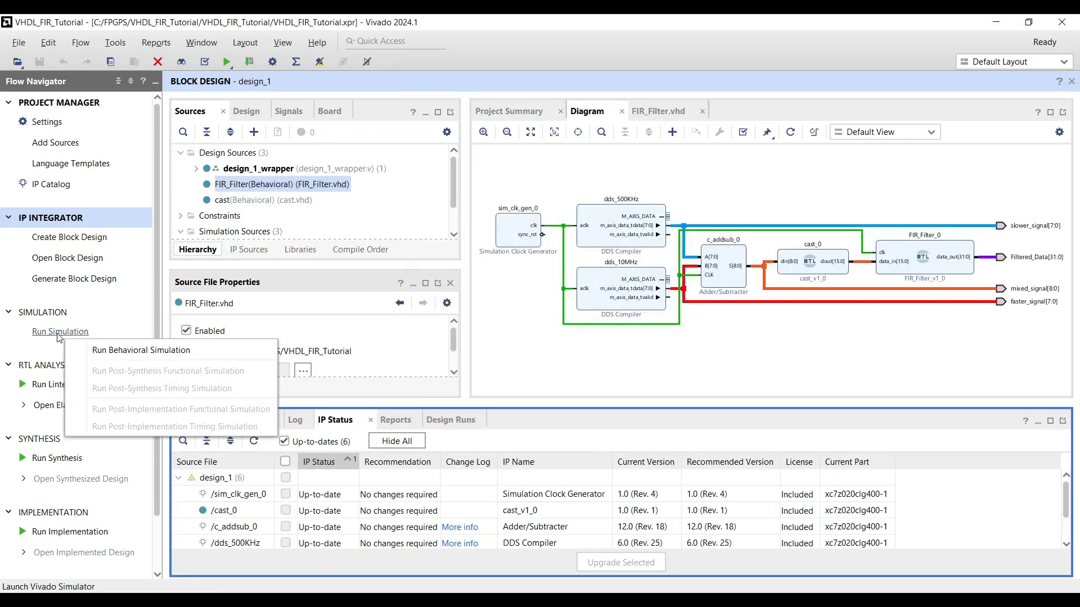
- Run a behavioral simulation of the wired block design to view its waveforms
left_click(140, 350)
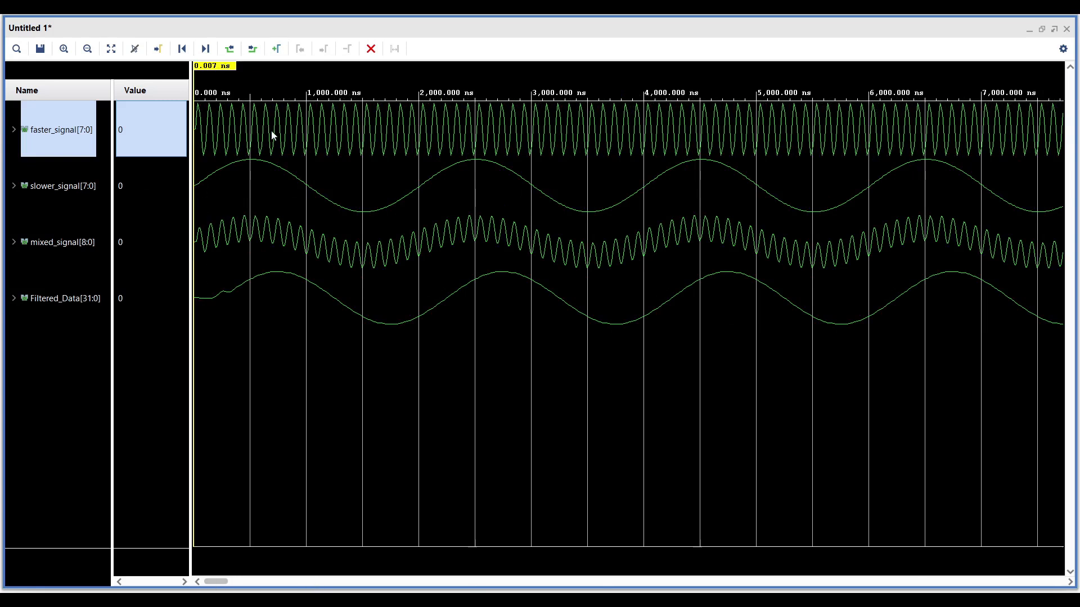
mouse_move(447, 194)
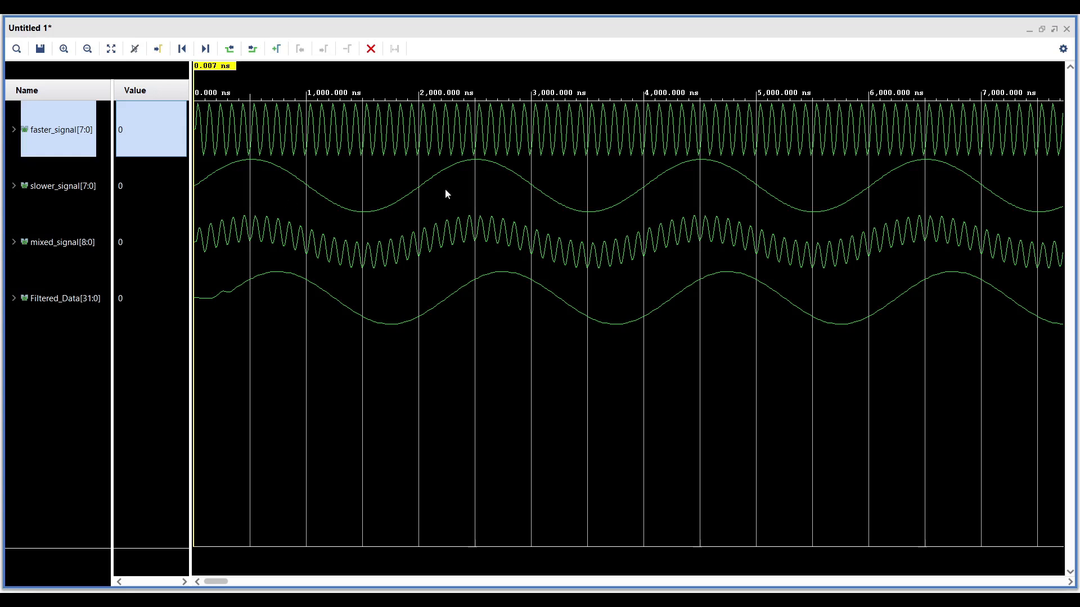
mouse_move(265, 243)
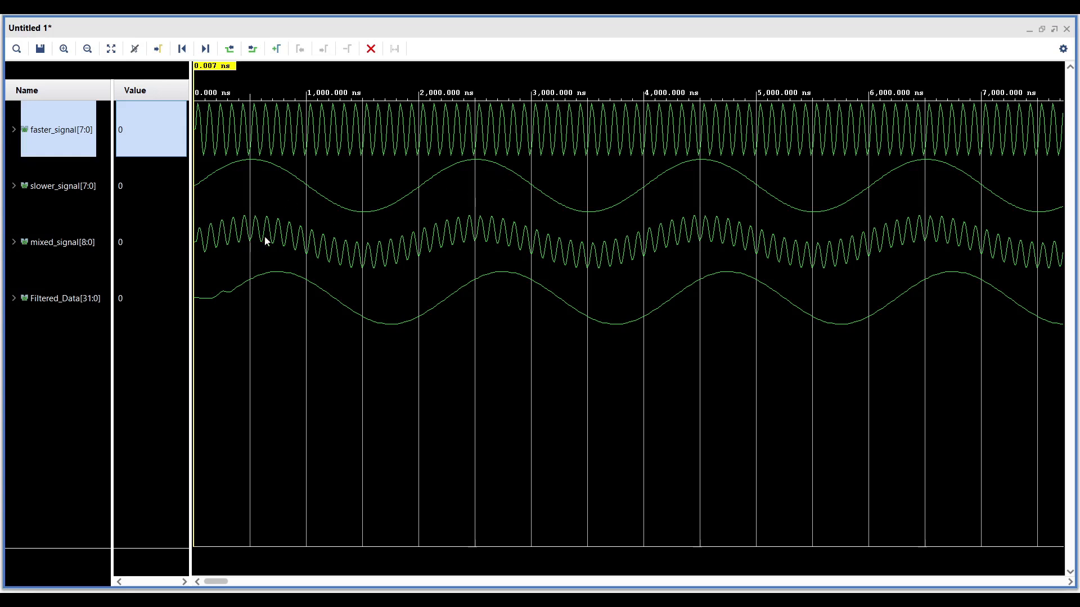
mouse_move(532, 241)
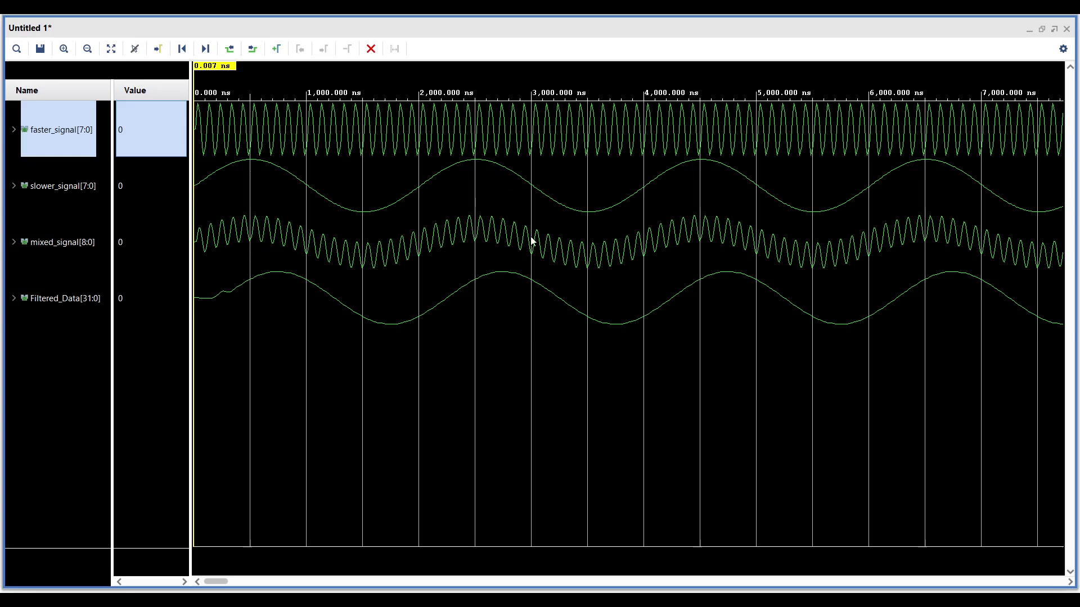
left_click(88, 47)
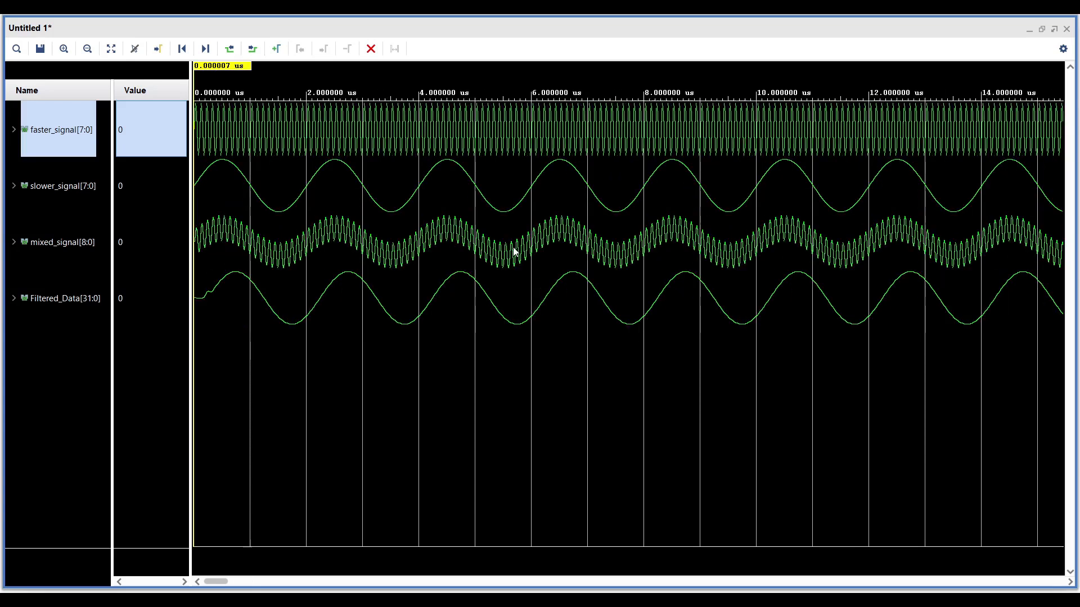
left_click(89, 47)
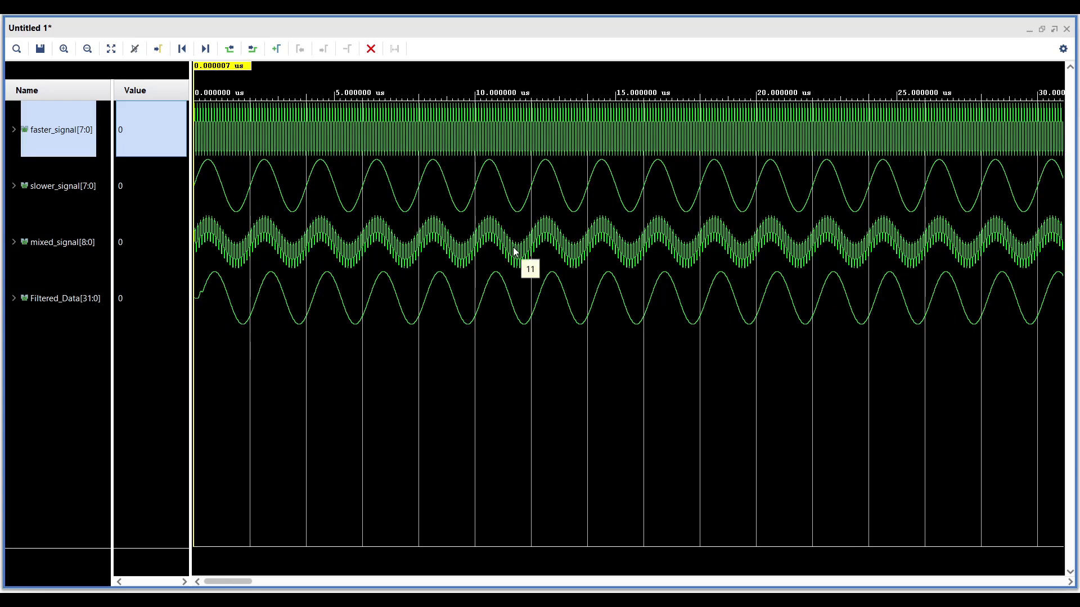
left_click(63, 47)
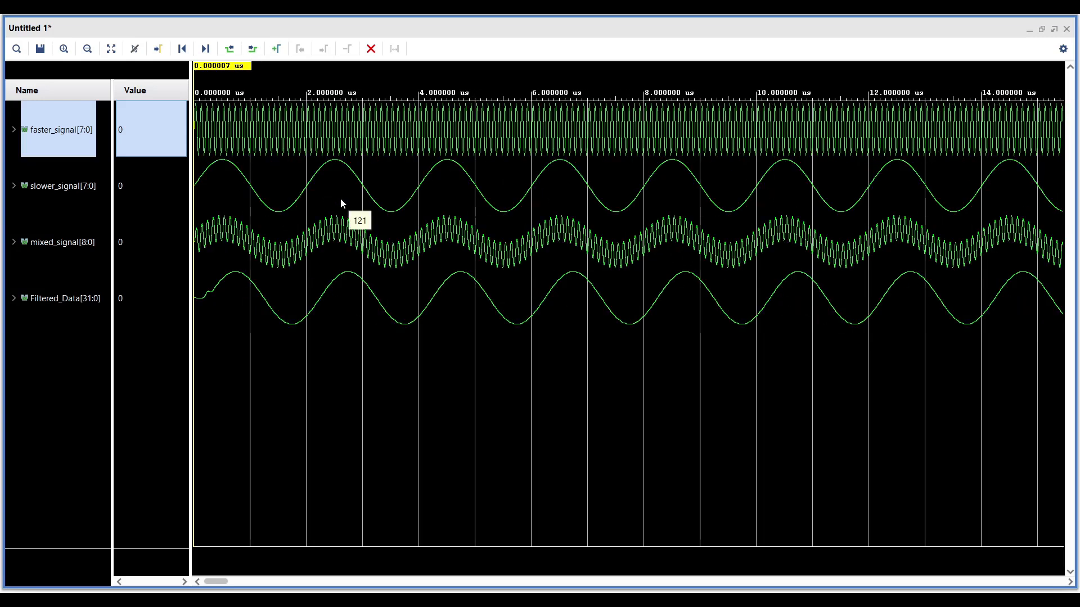
left_click(63, 48)
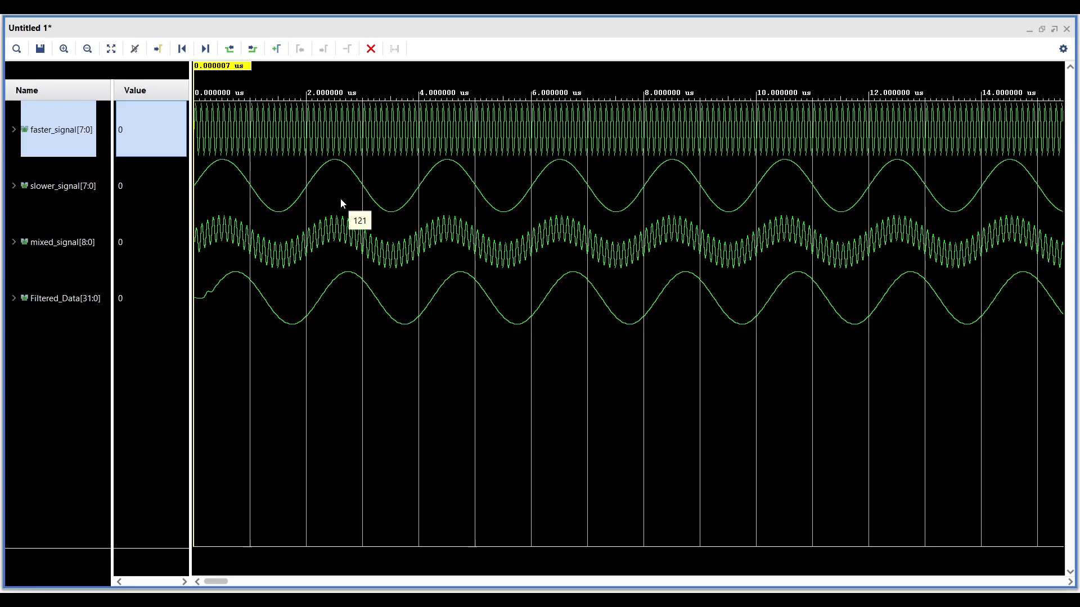
mouse_move(465, 304)
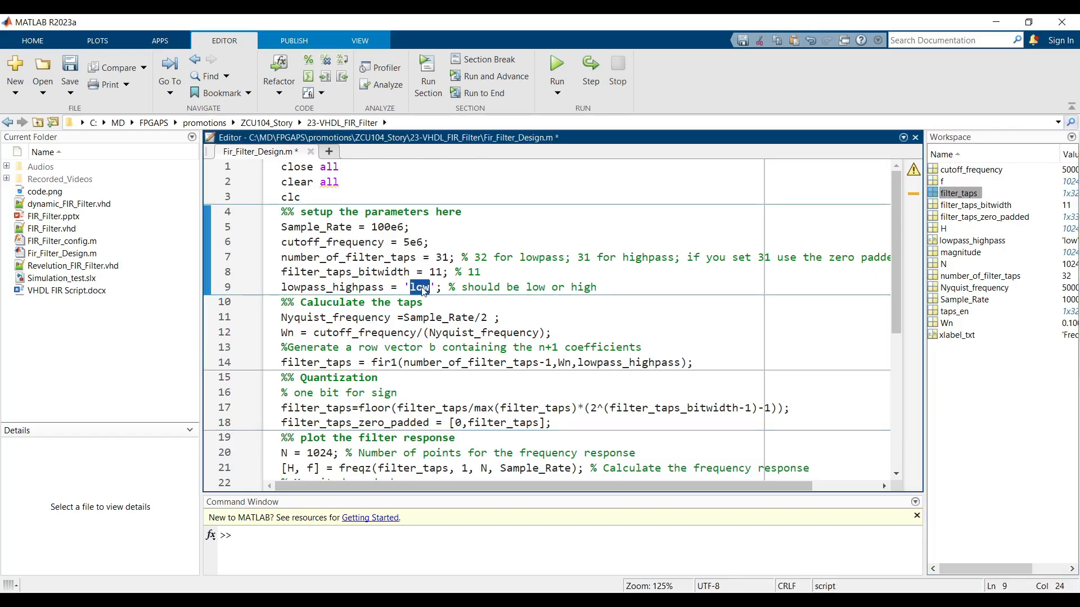
- Set lowpass_highpass to 'high' in Fir_Filter_Design.m and rerun the script
type("high")
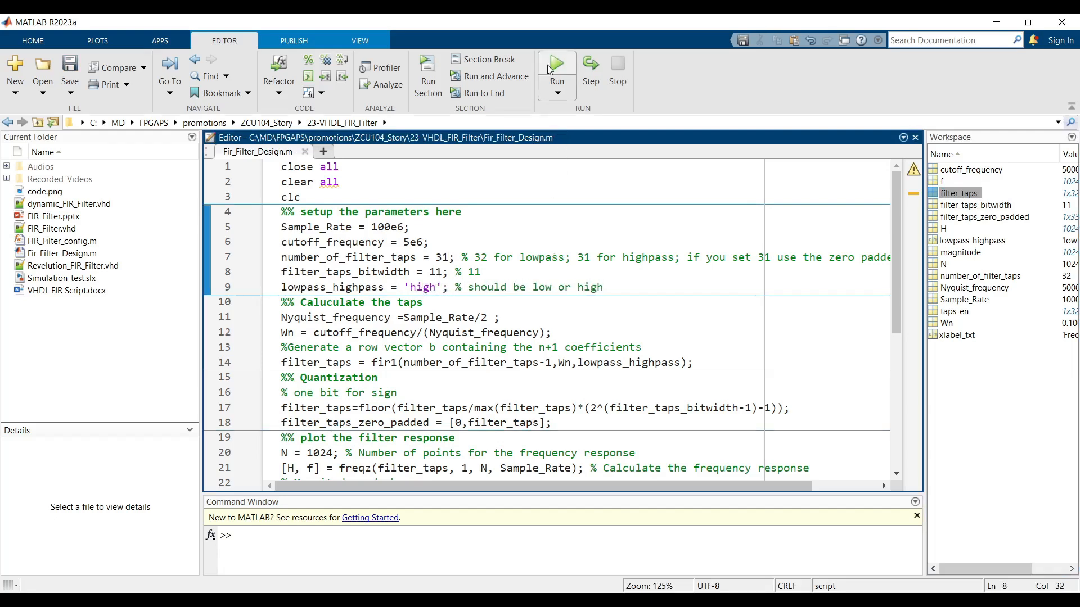
left_click(557, 62)
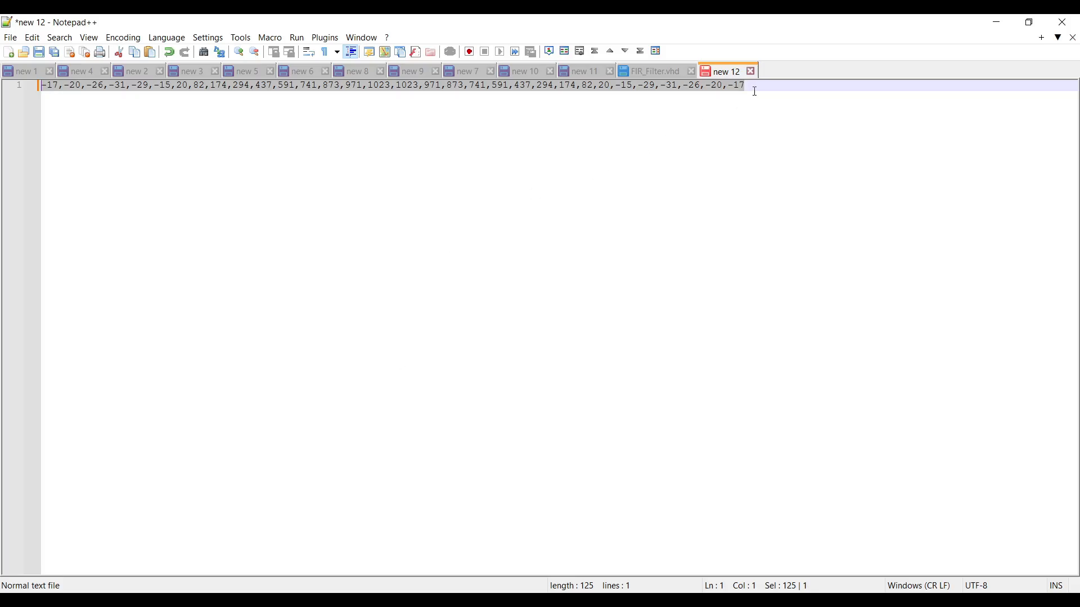
- Copy the comma-separated high-pass coefficient list from the Notepad++ tab
key("Enter")
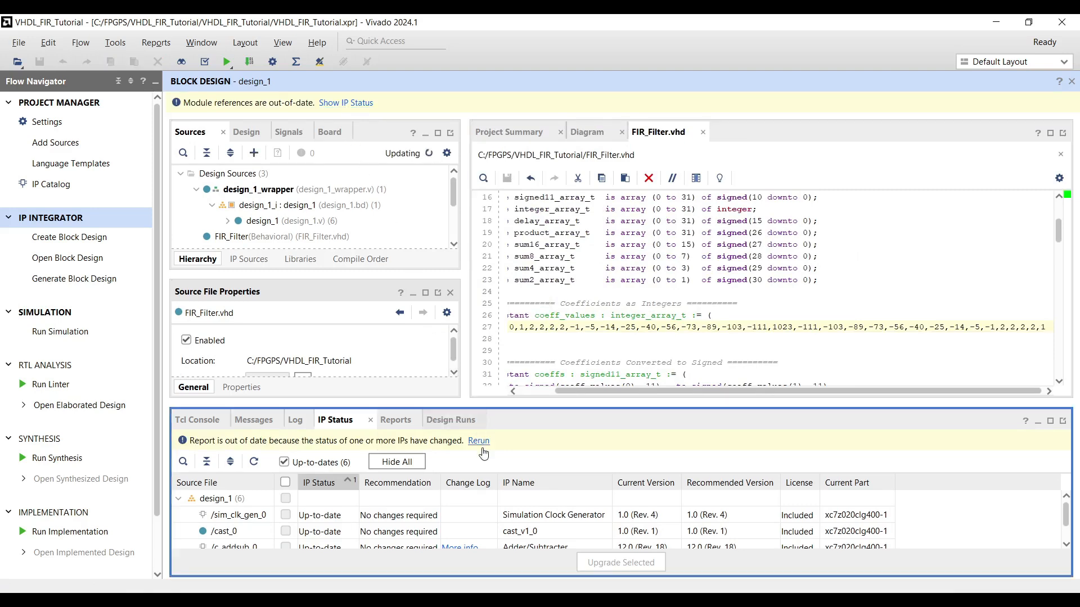
- Rerun IP Status, upgrade FIR_Filter_0, and inspect the faster_signal and filtered waveforms
left_click(478, 440)
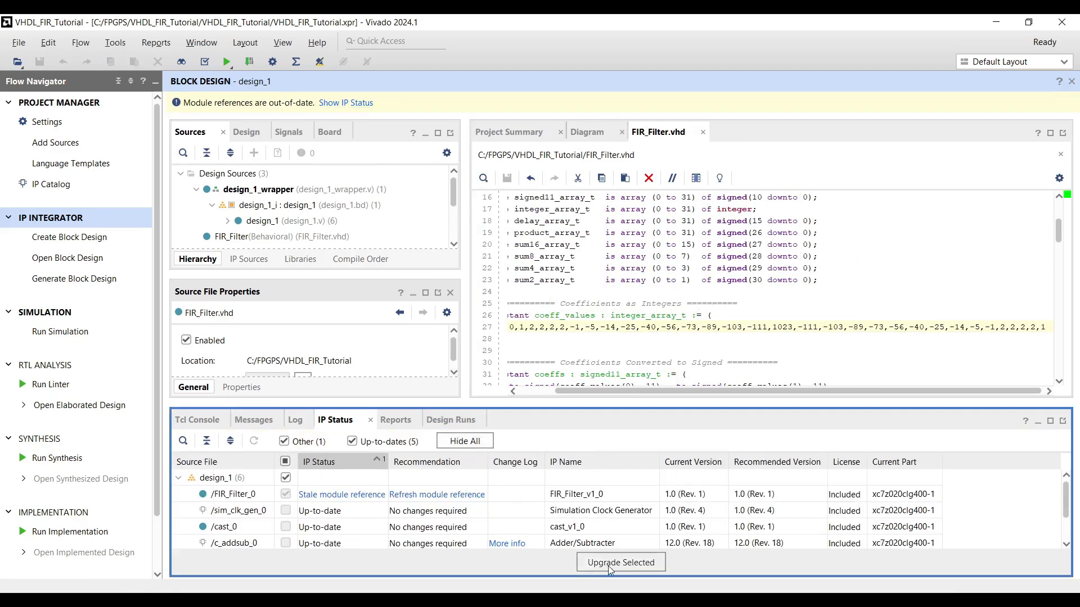
left_click(621, 563)
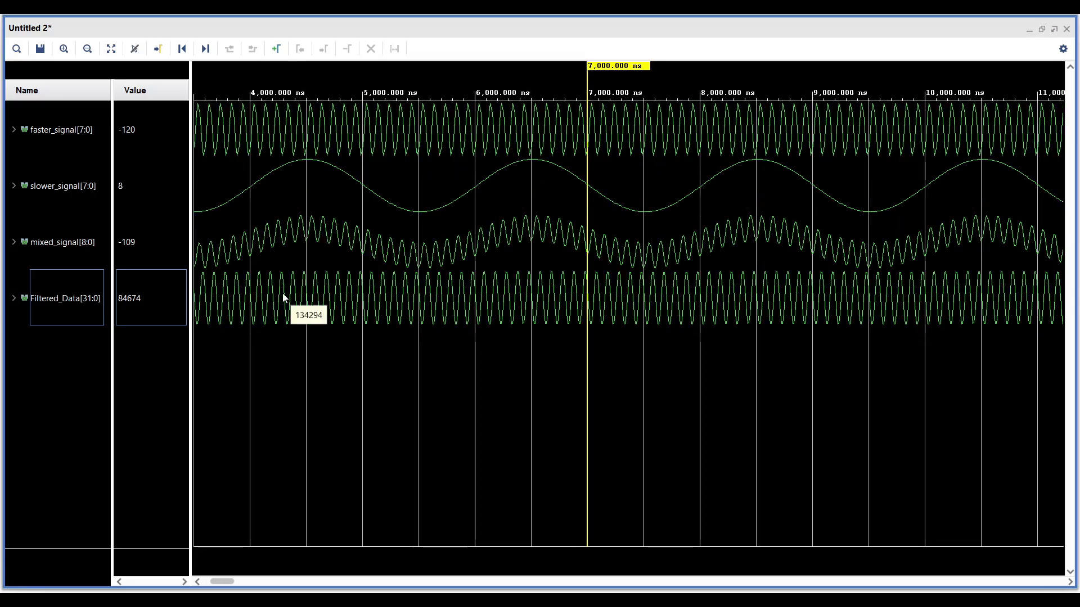
left_click(58, 130)
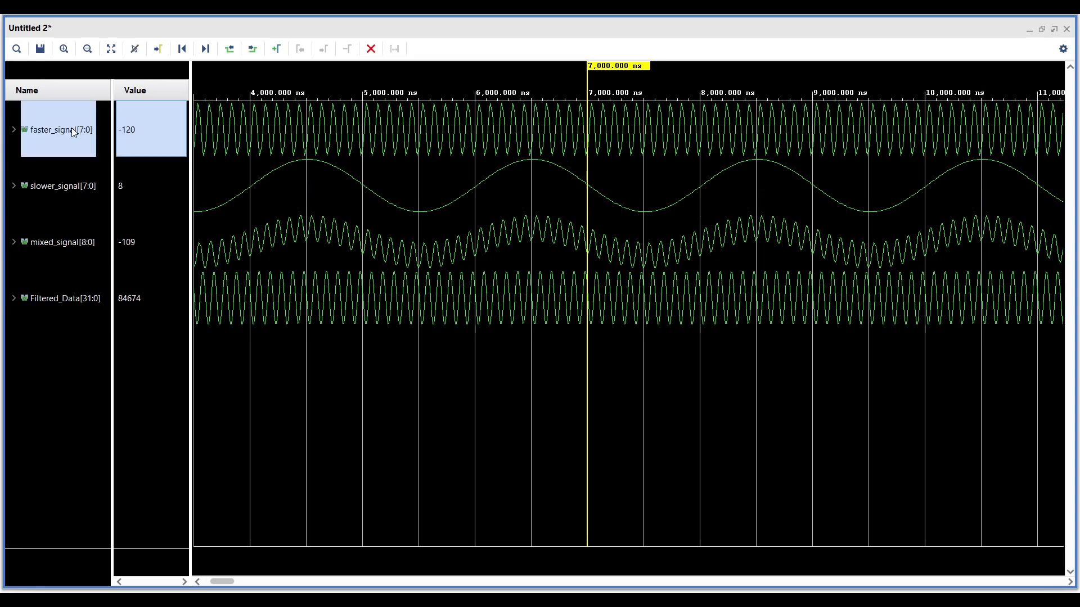
mouse_move(57, 155)
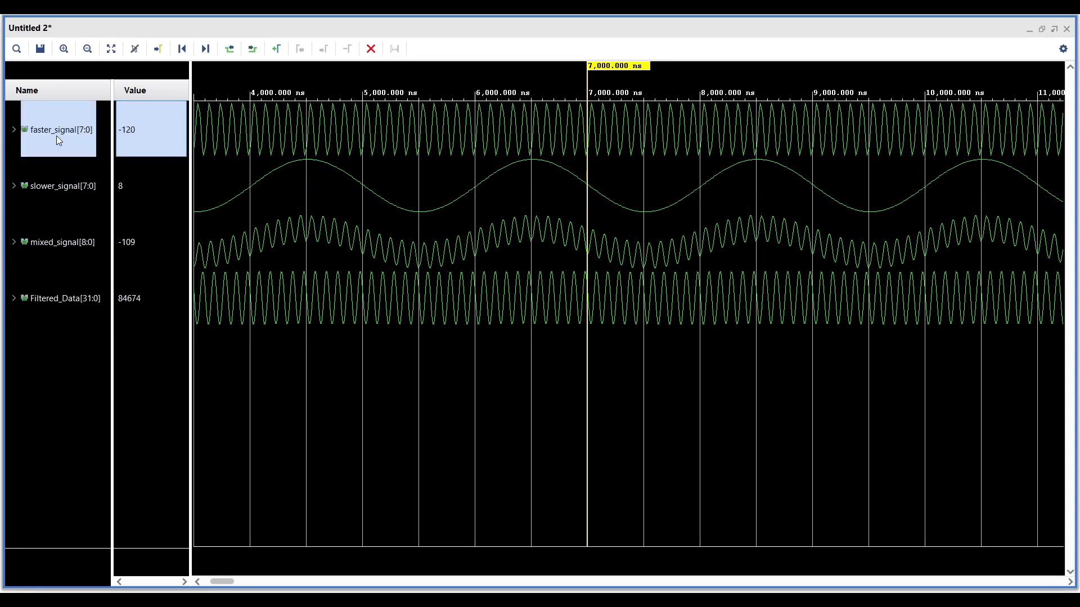
left_click(55, 298)
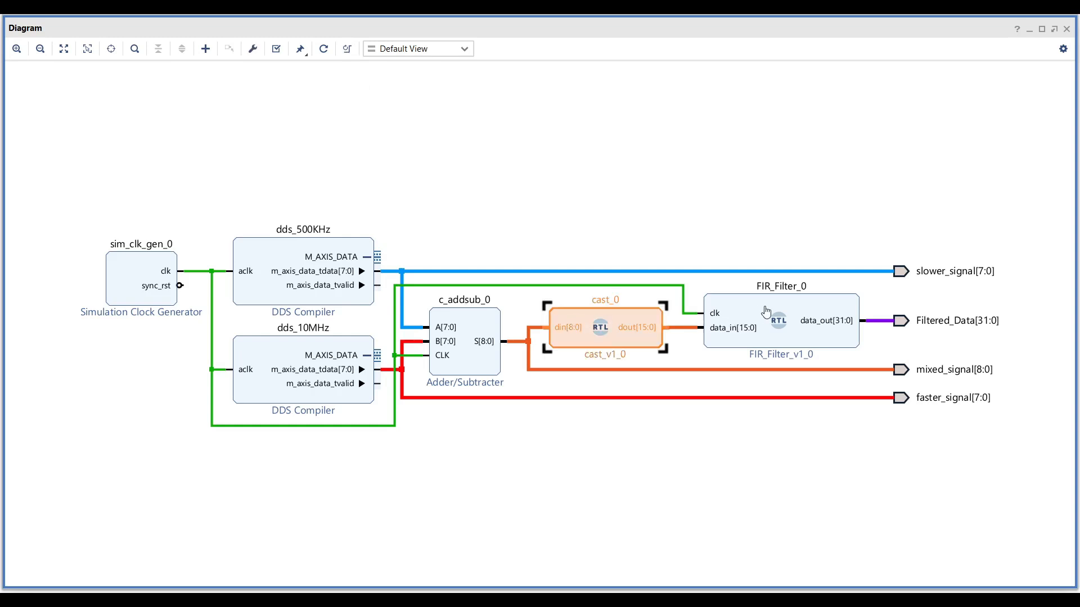
mouse_move(751, 311)
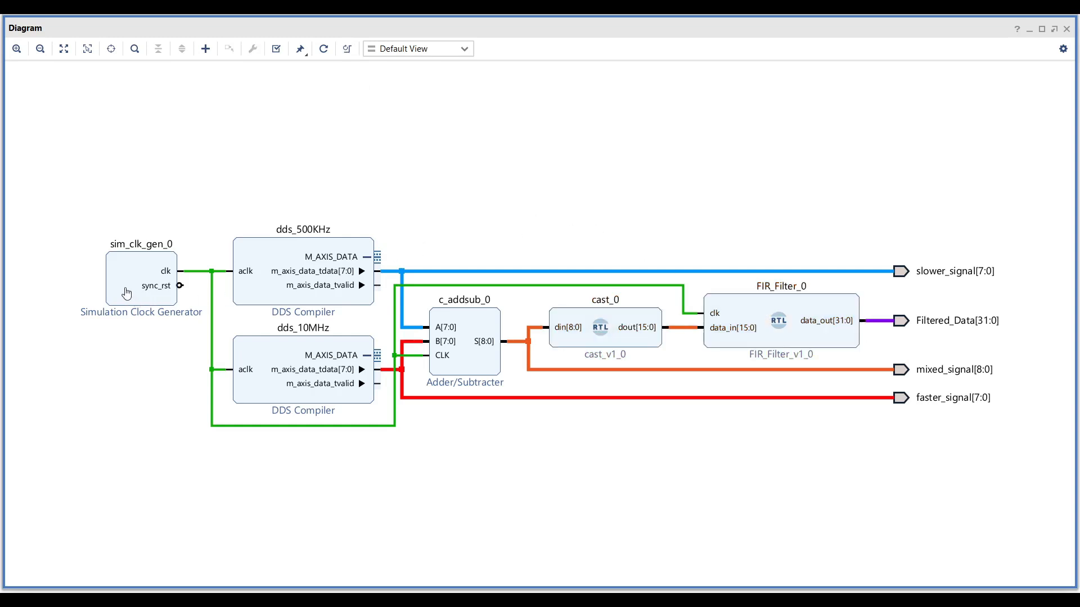
- Search the Add IP catalog for 'zynq'
left_click(205, 48)
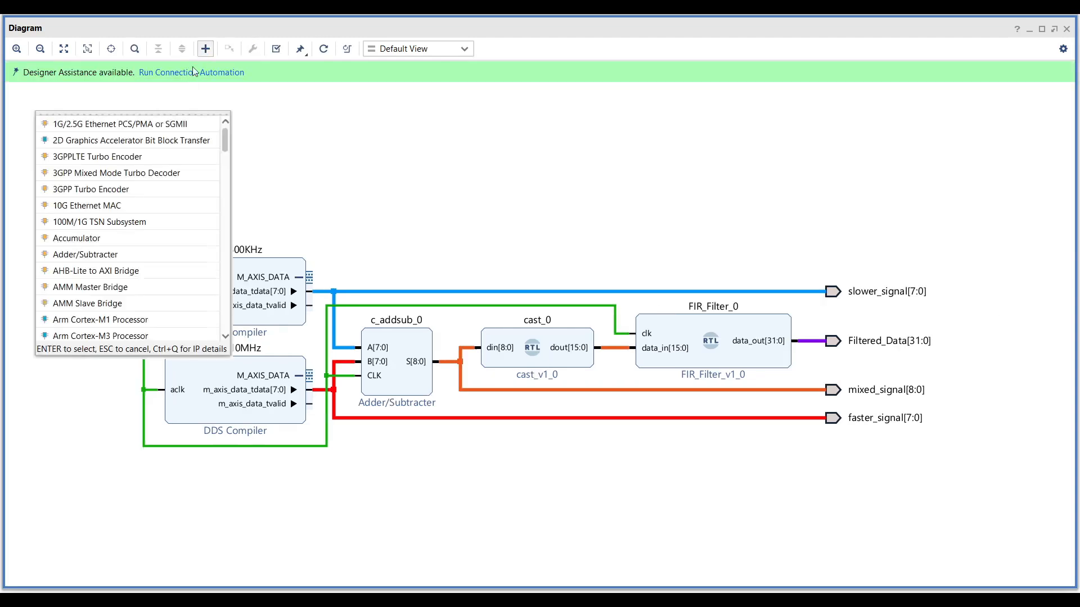
type("zynq")
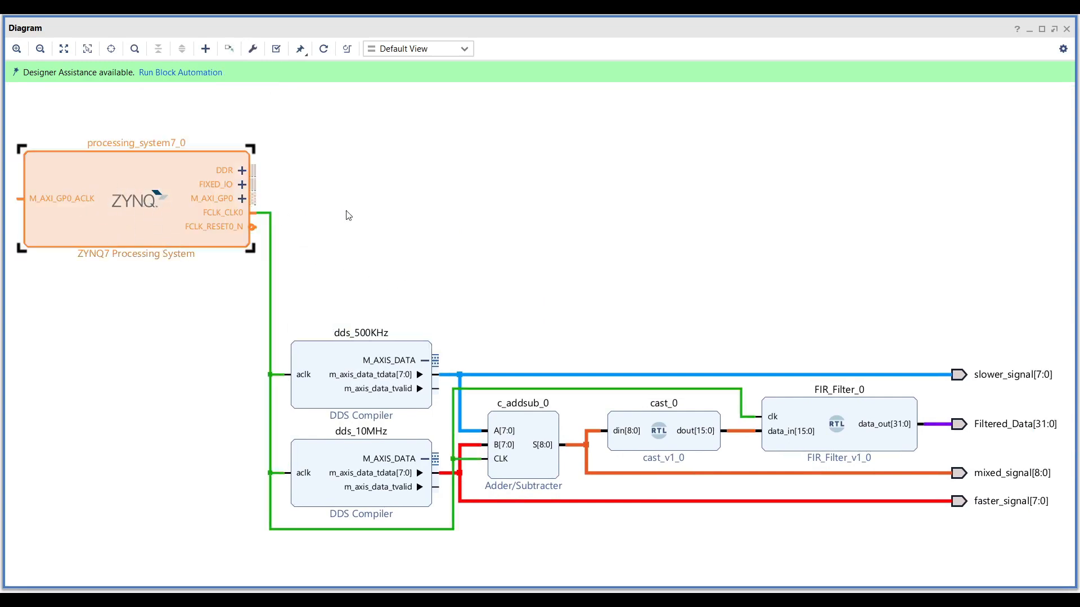
mouse_move(176, 204)
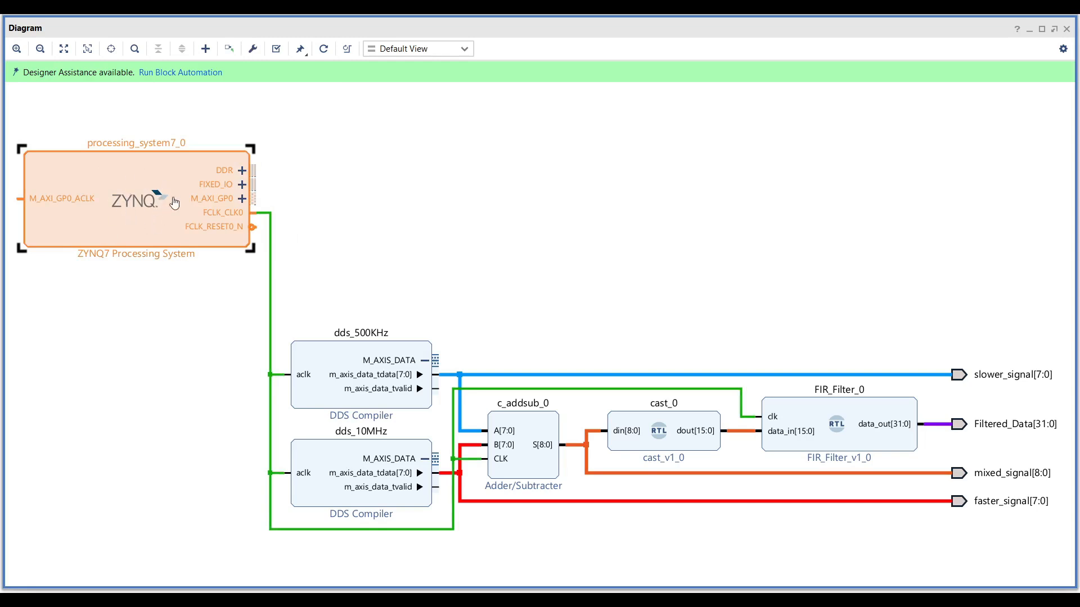
mouse_move(185, 216)
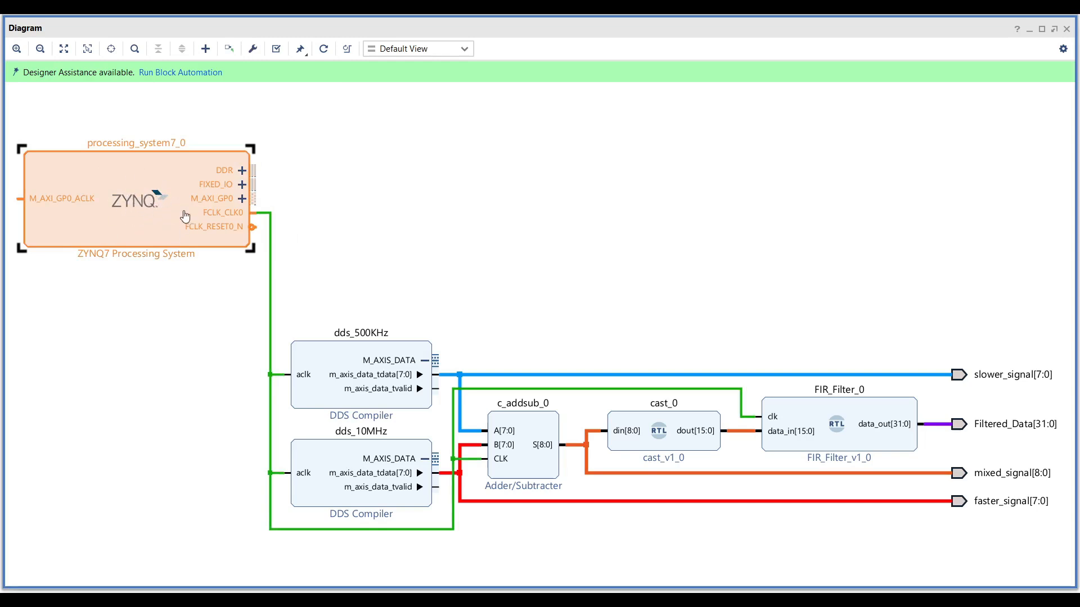
mouse_move(319, 213)
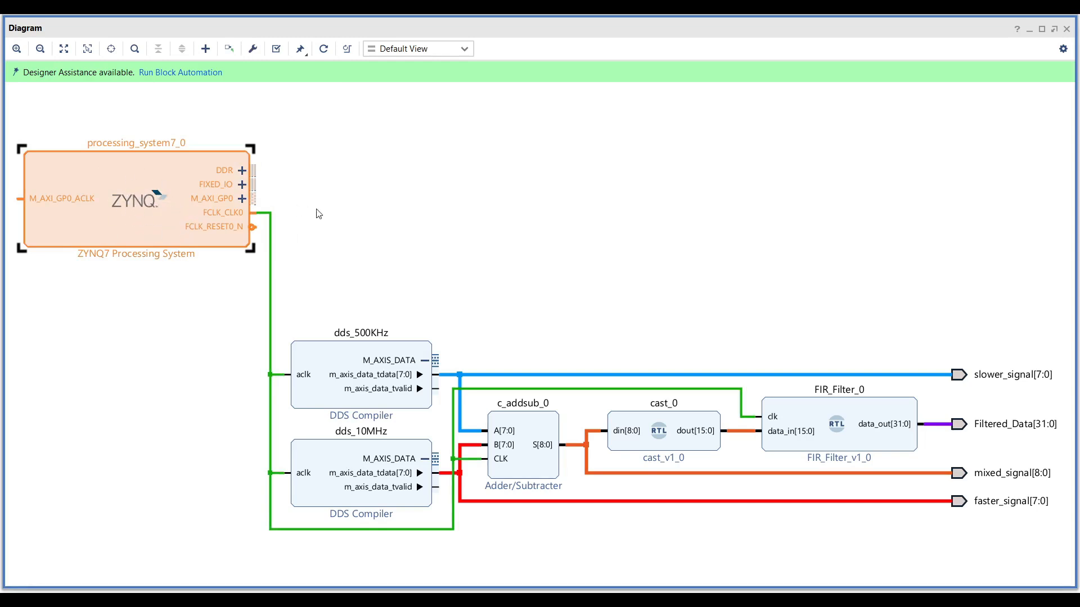
mouse_move(170, 247)
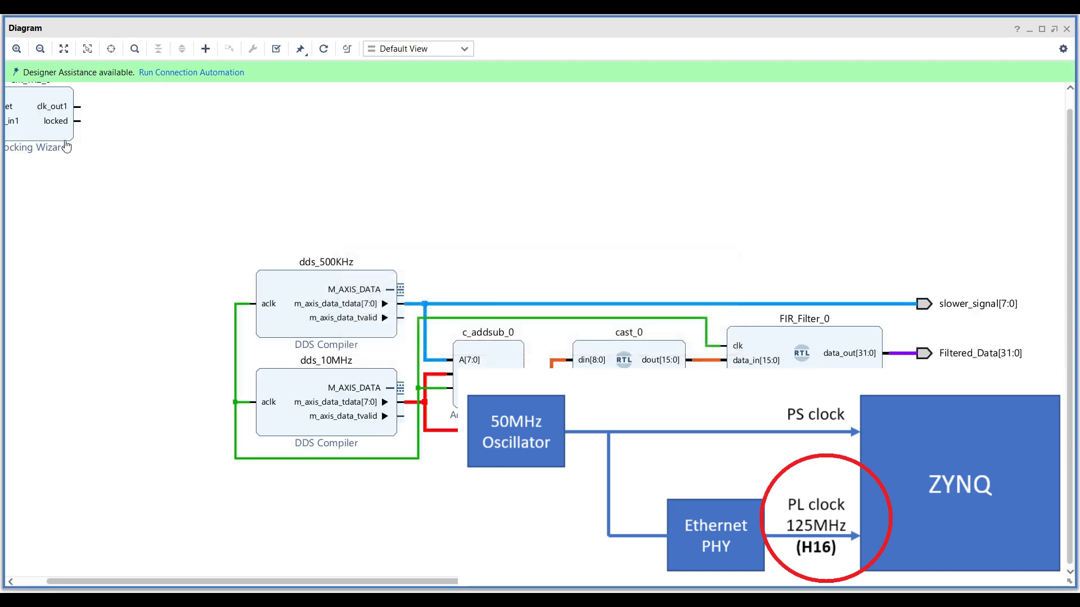
- Edit clk_wiz_0's Output Clocks settings, including the clk_out1 requested frequency
scroll("down", 3)
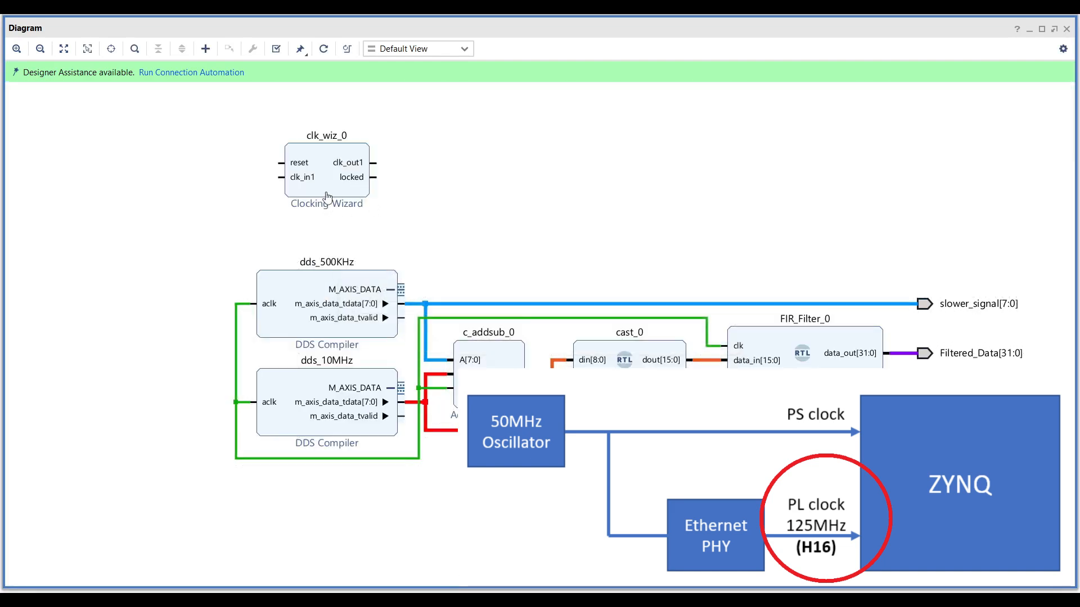
left_click(326, 171)
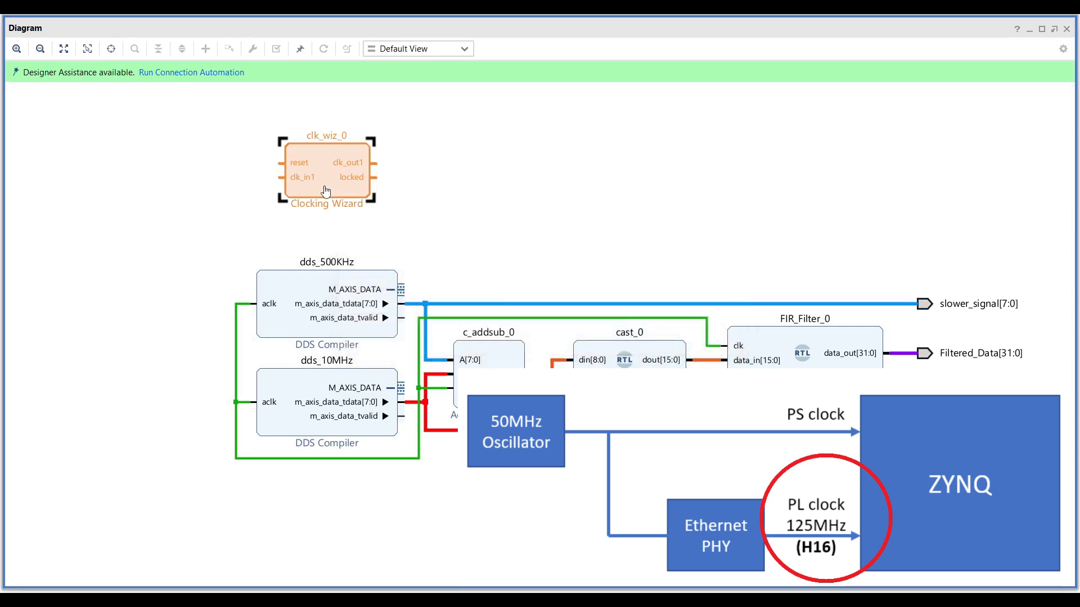
double_click(326, 171)
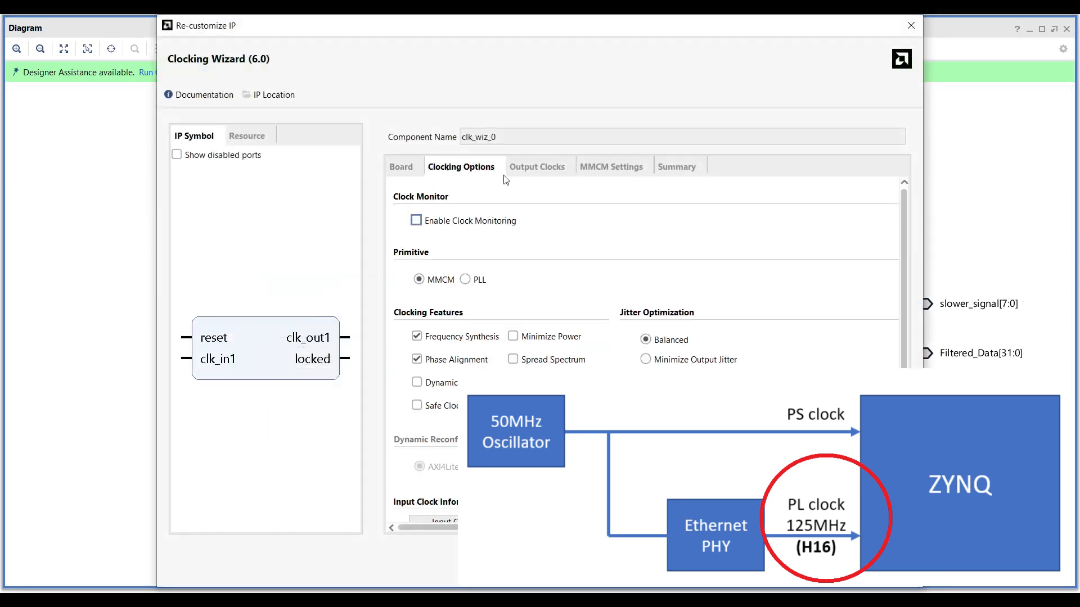
left_click(537, 167)
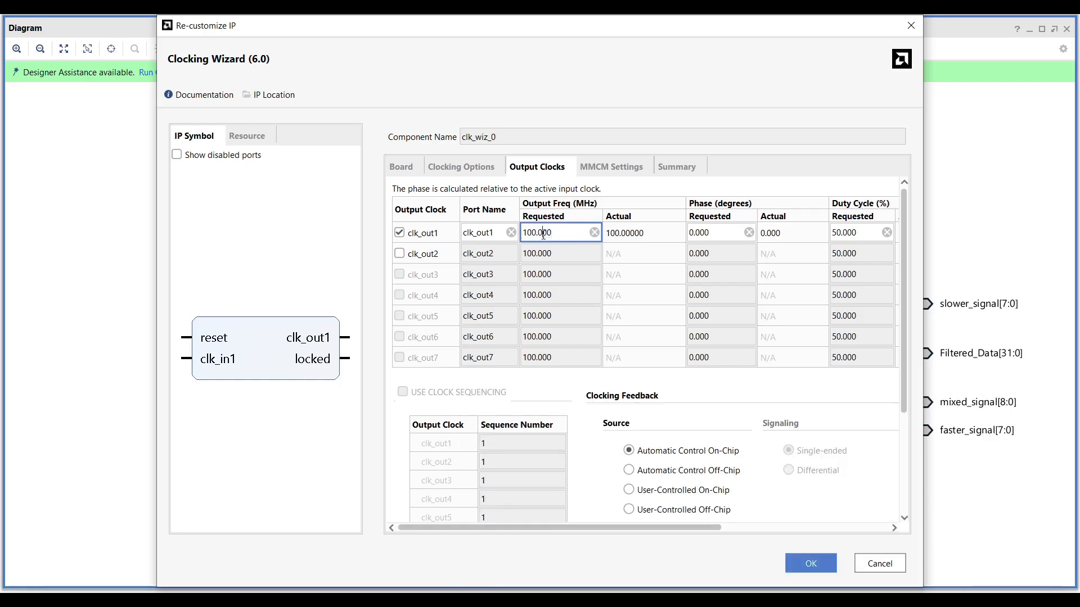
left_click(811, 563)
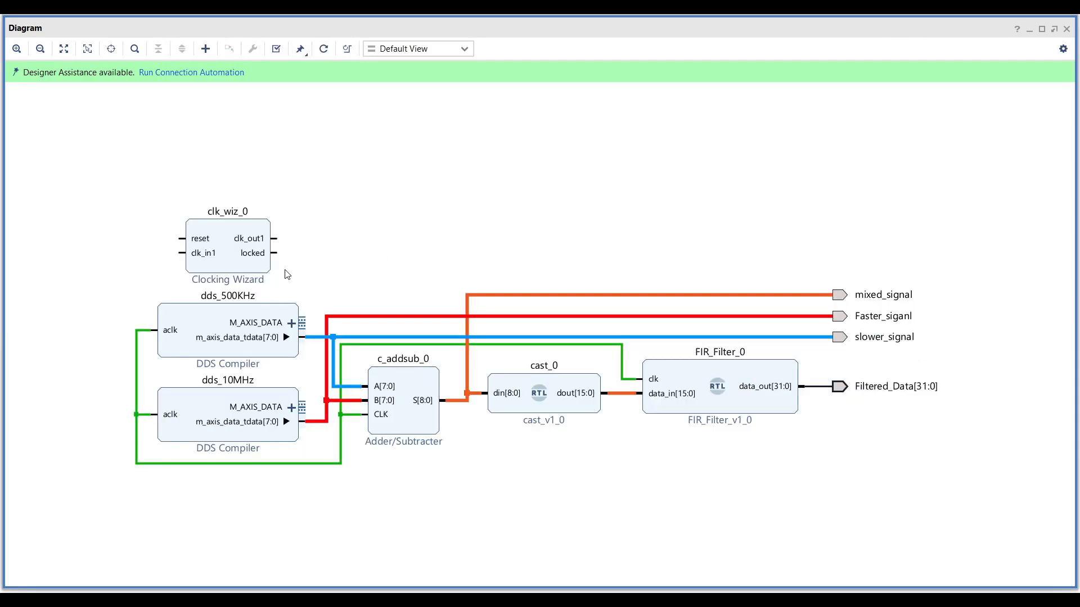
- Wire clk_out1 to the shared clock net and set clk_in1_0 frequency to 125000000
left_click_drag(273, 239, 158, 331)
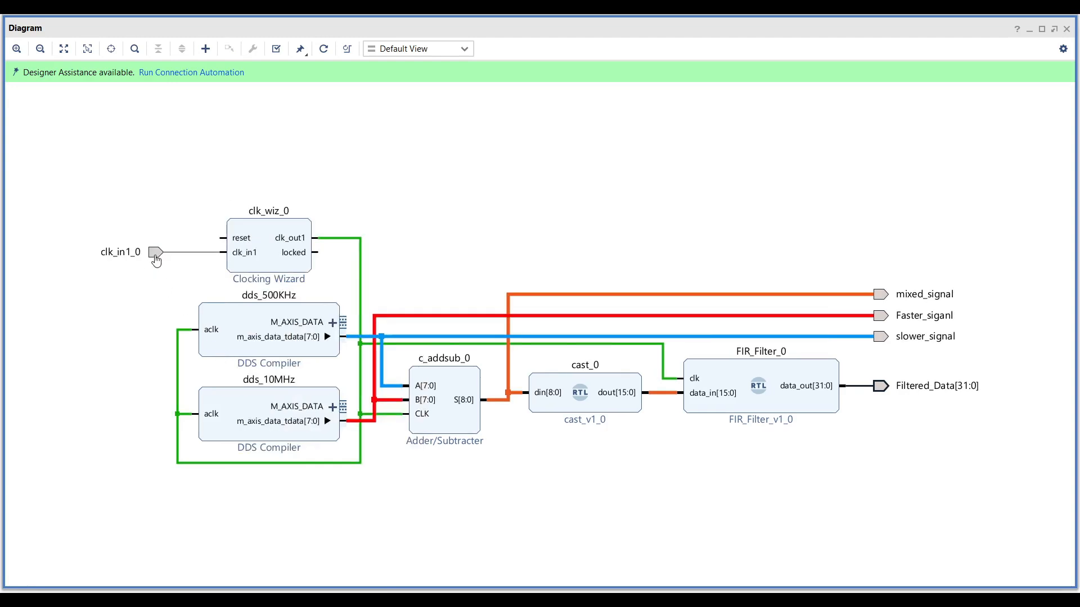
double_click(156, 252)
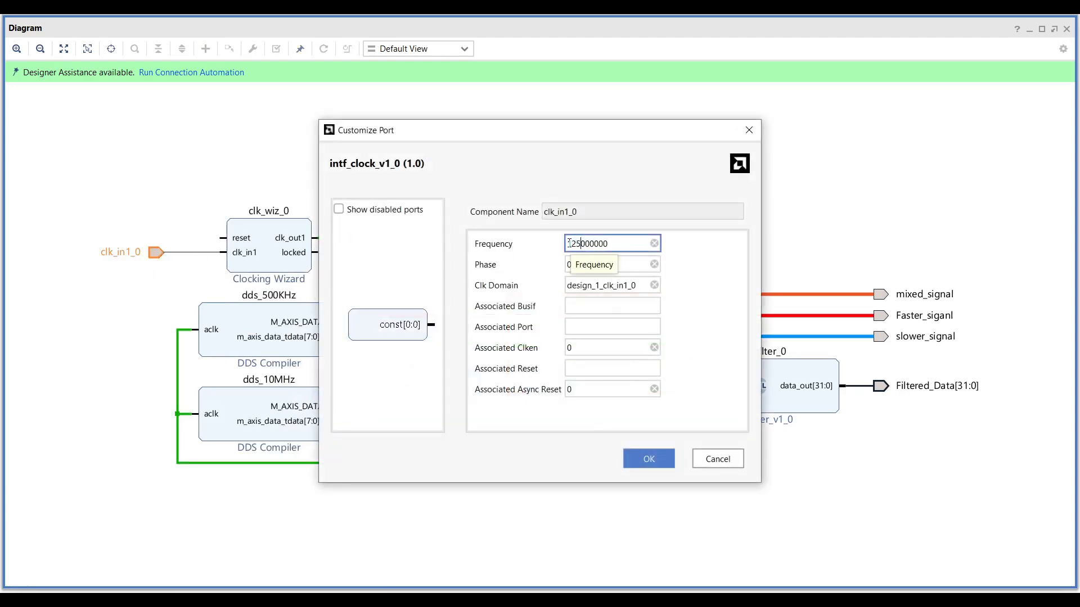
left_click(648, 459)
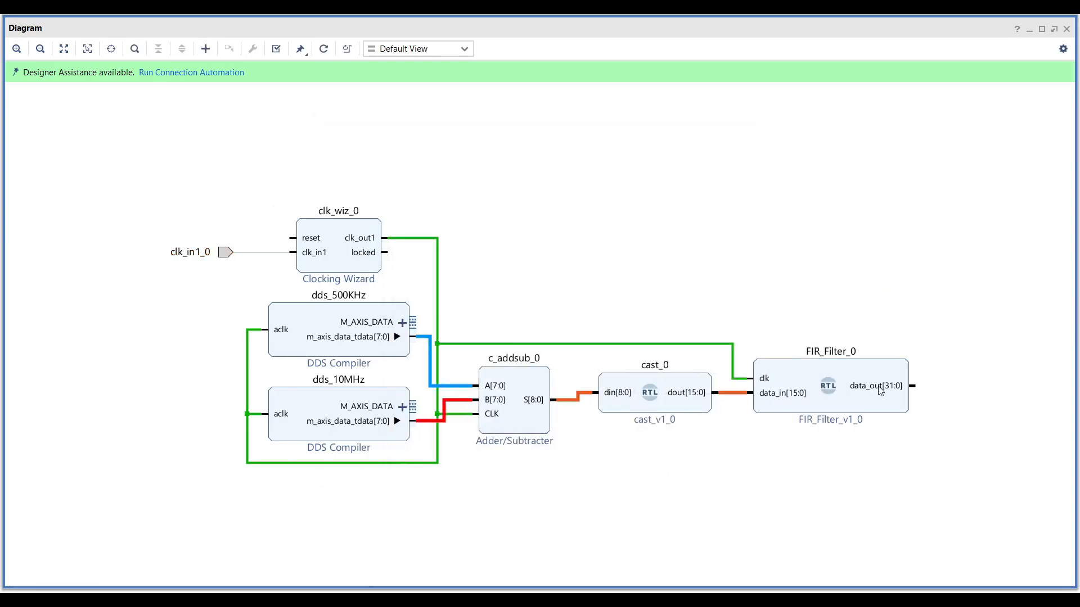
- Connect the adder, FIR data_out and both DDS output nets to a System ILA, then start synthesis
left_click(424, 350)
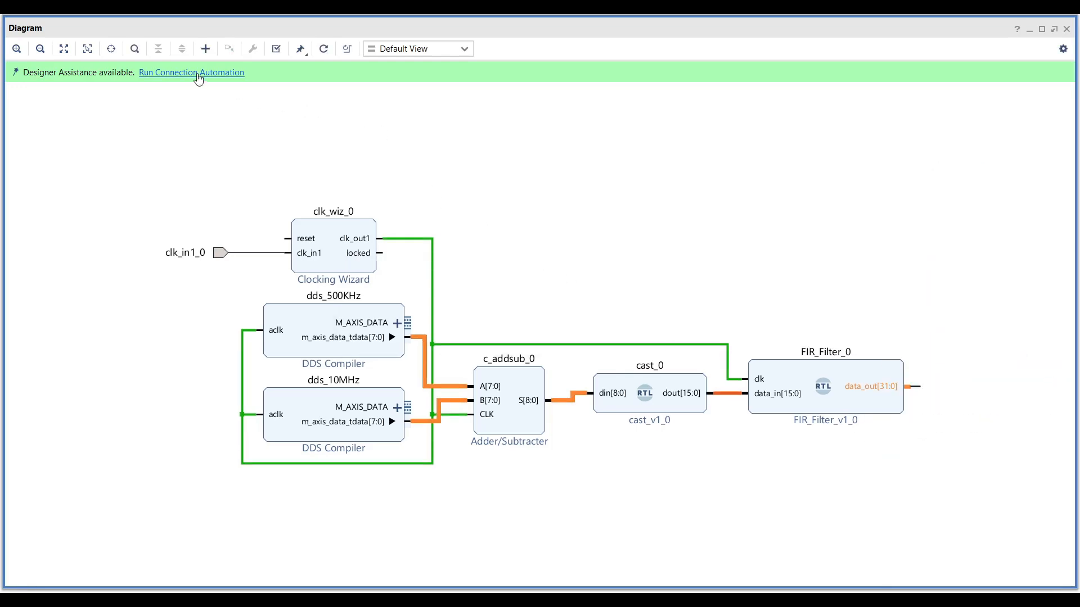
left_click(191, 72)
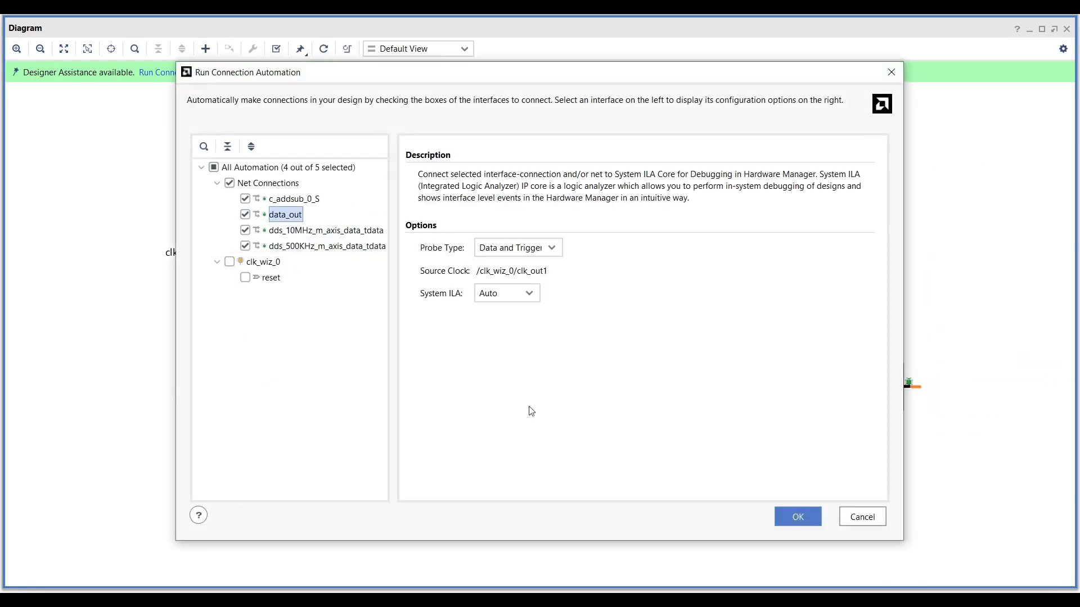
left_click(798, 517)
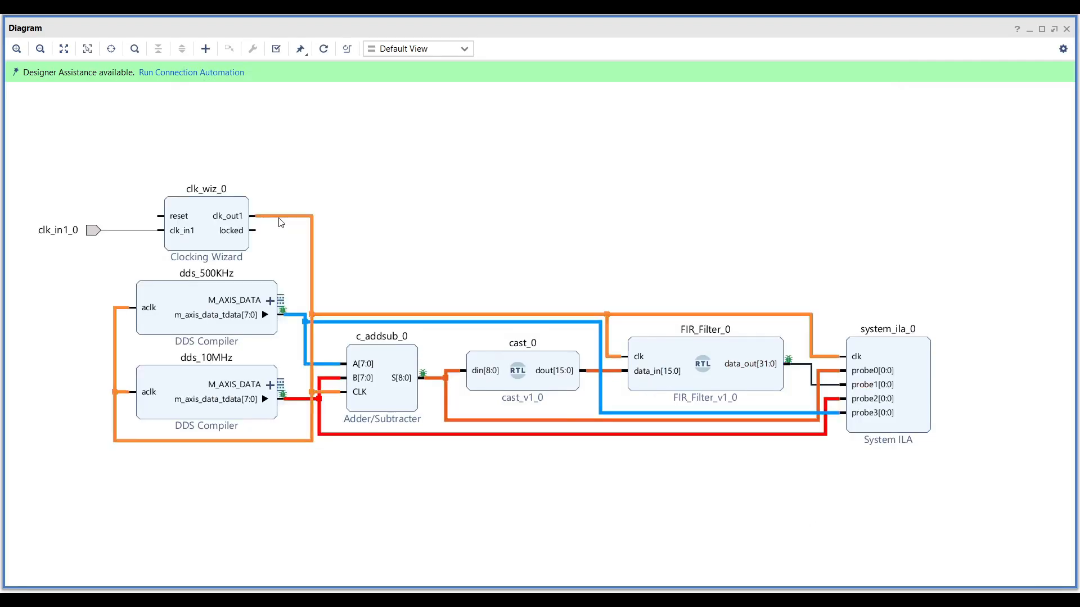
left_click(57, 400)
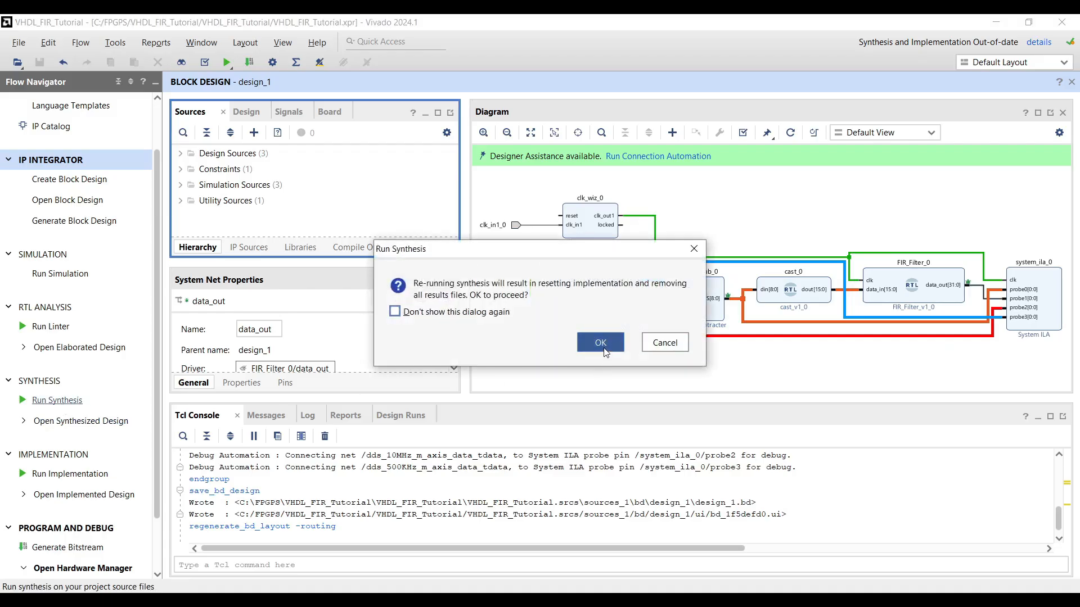
- Confirm resetting and launching the synthesis run, then open the synthesized design
left_click(600, 343)
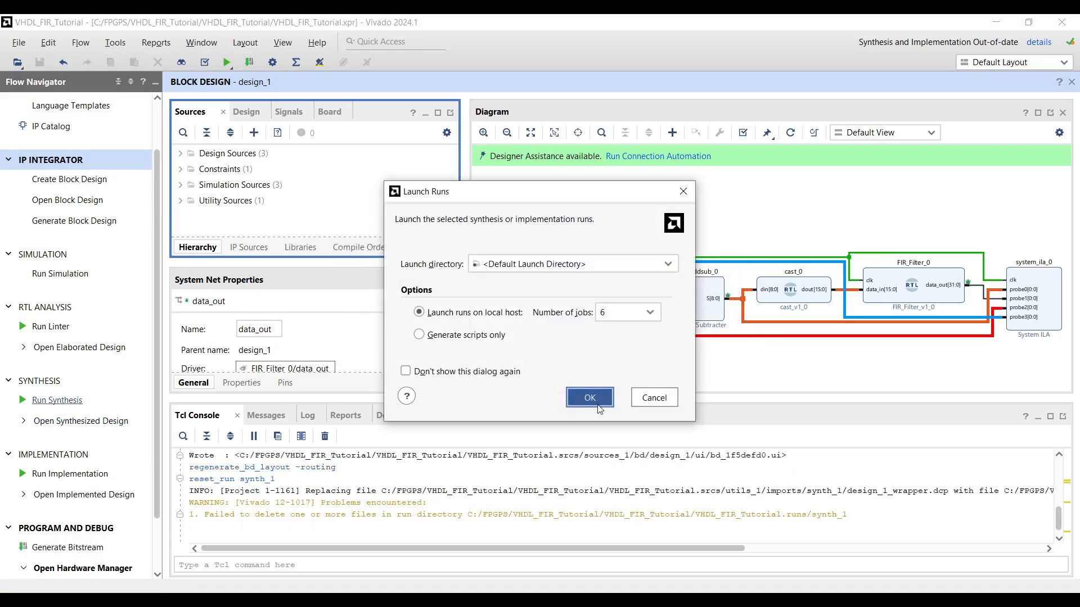
left_click(590, 398)
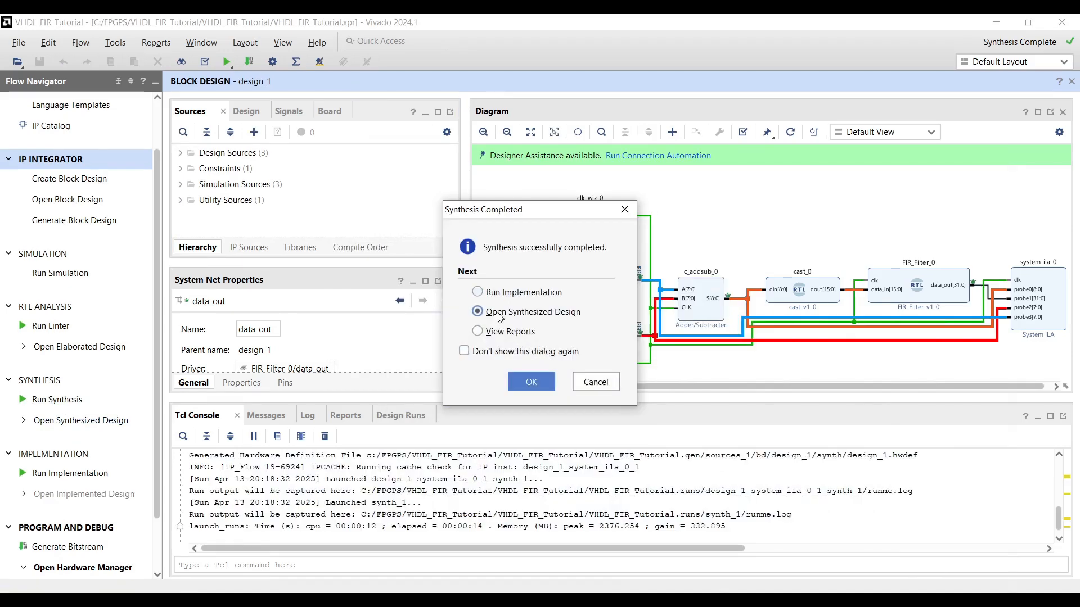
left_click(201, 42)
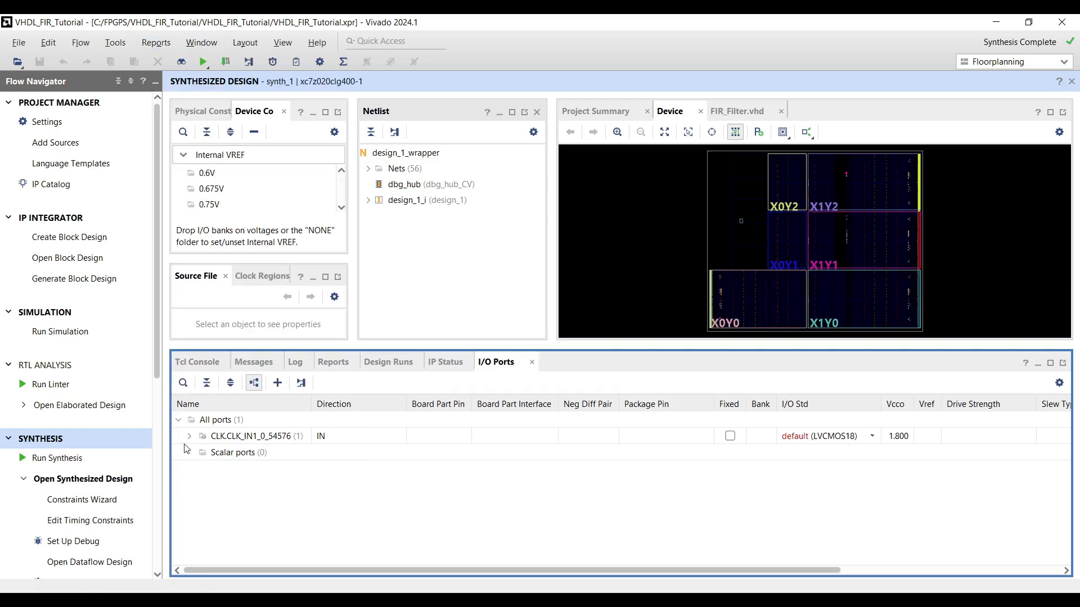
- Place clk_in1_0 on package pin H16 with the LVCMOS33 I/O standard
left_click(190, 436)
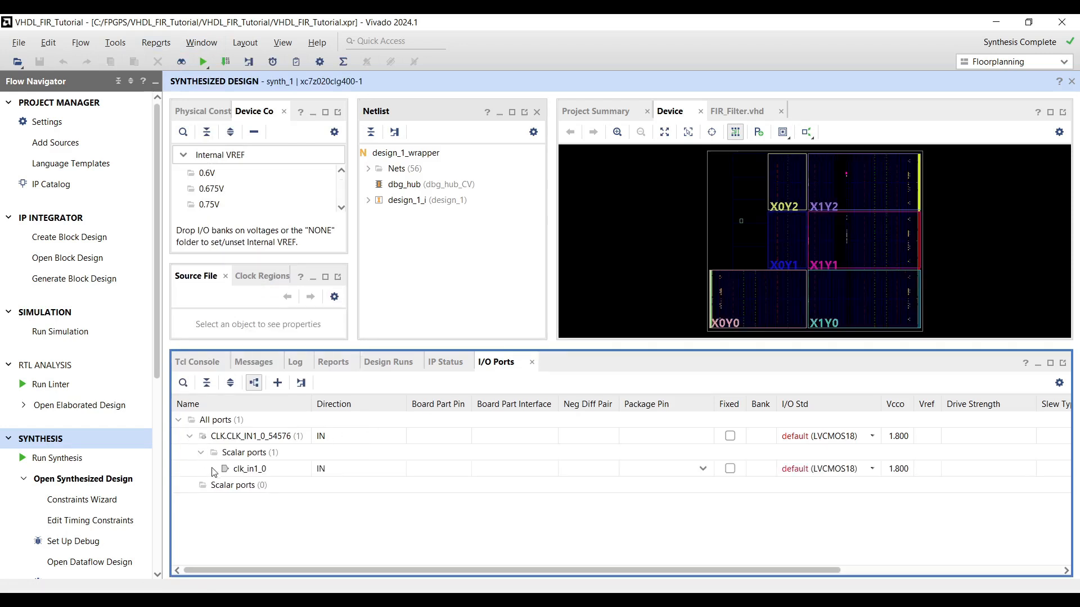
left_click(666, 469)
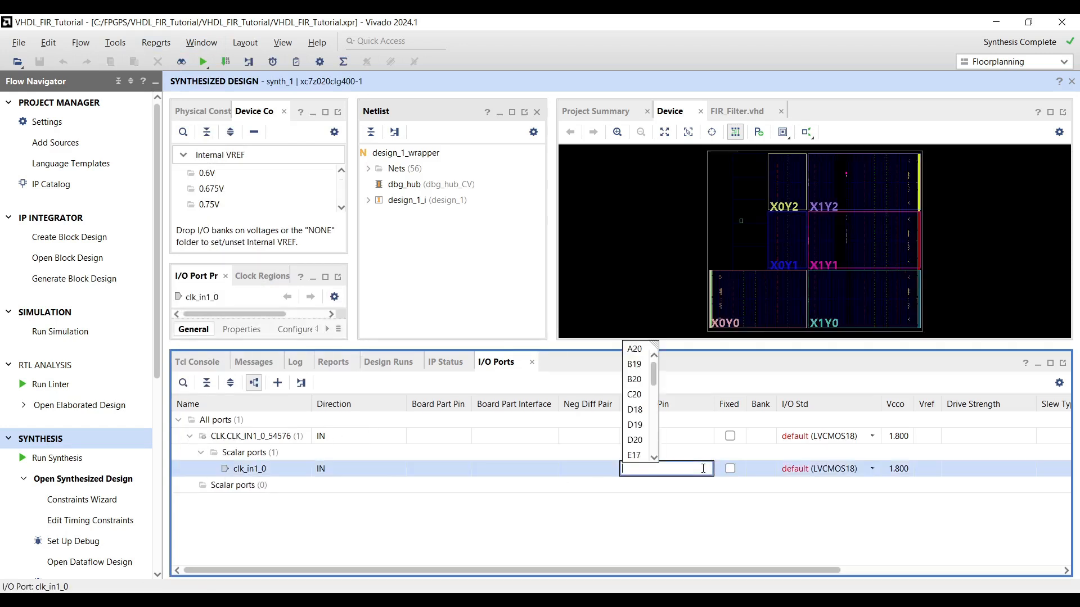
type("h16")
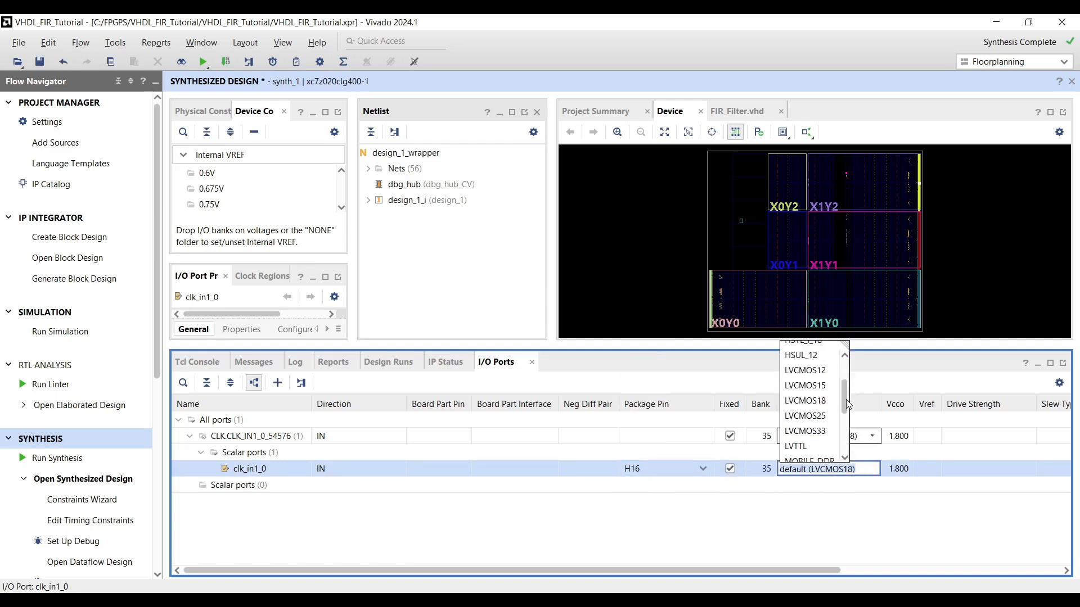
left_click(805, 431)
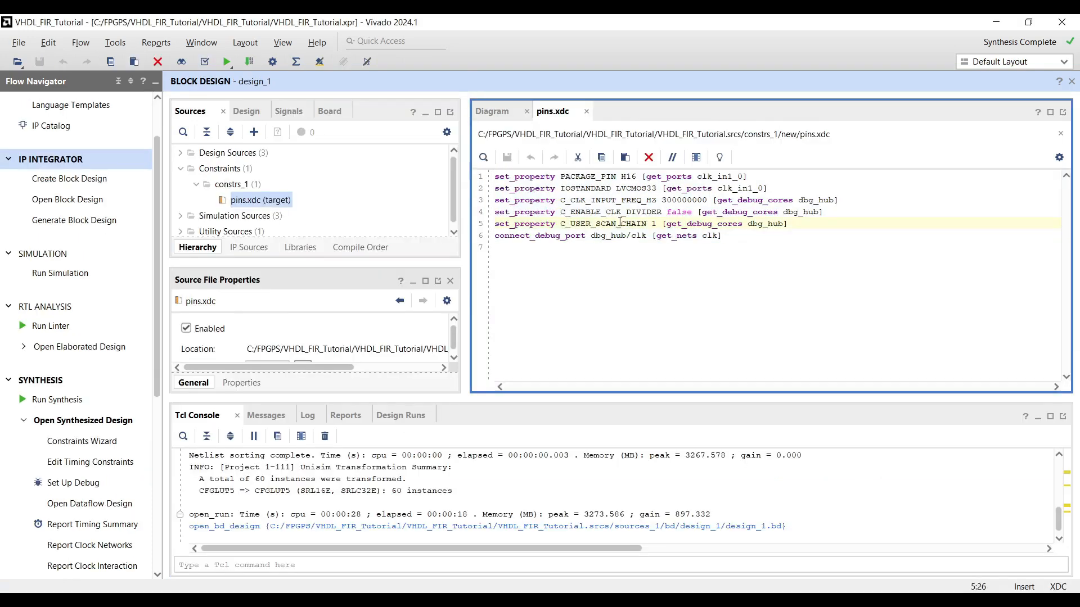
- Return to the Diagram view, generate the bitstream, and dismiss the completion dialog
left_click(491, 111)
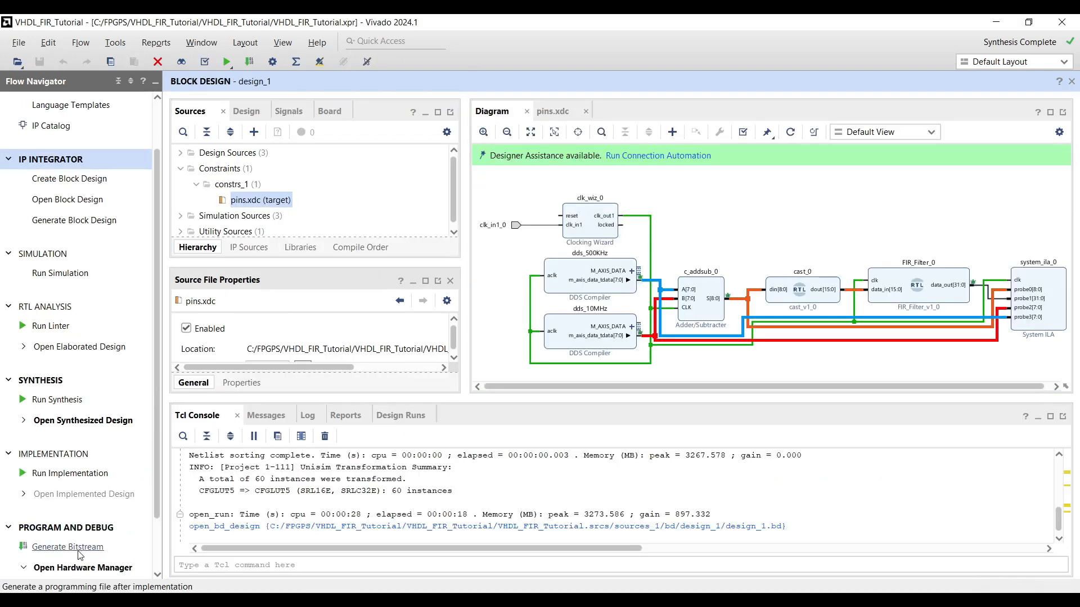
left_click(66, 548)
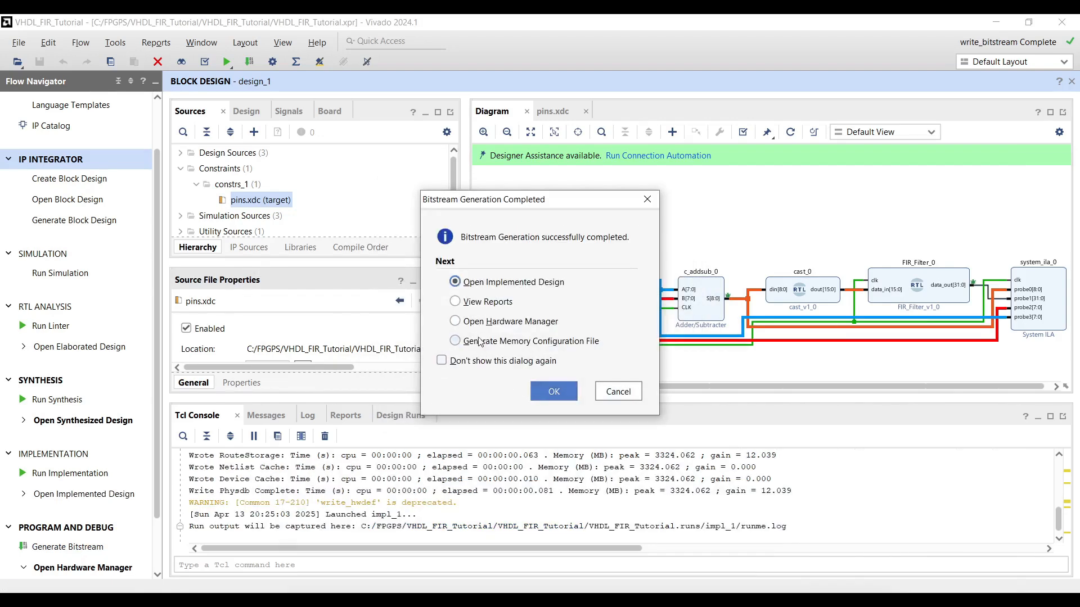
left_click(618, 391)
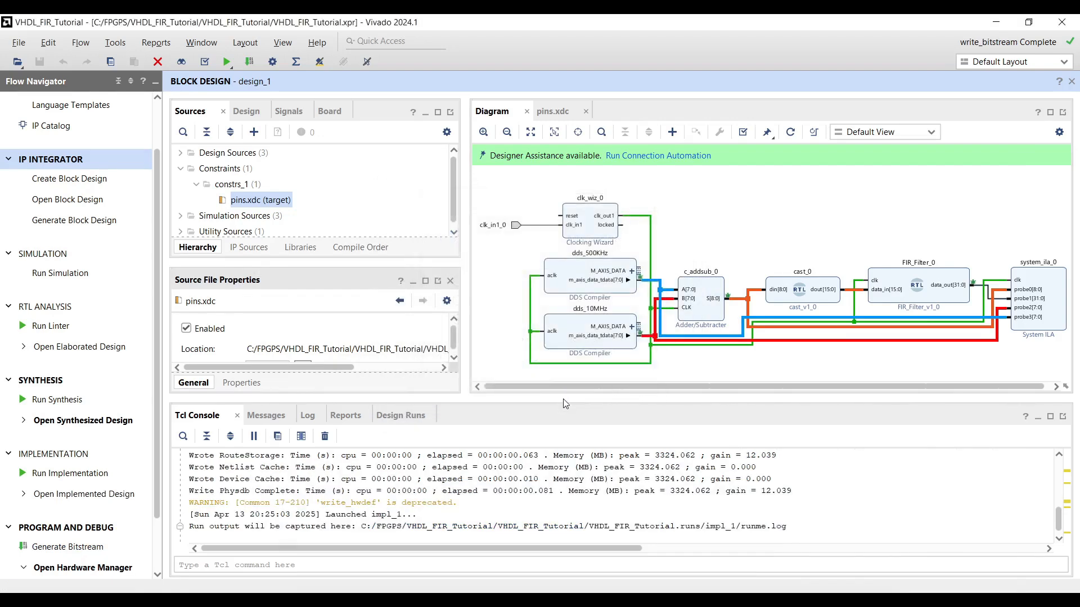